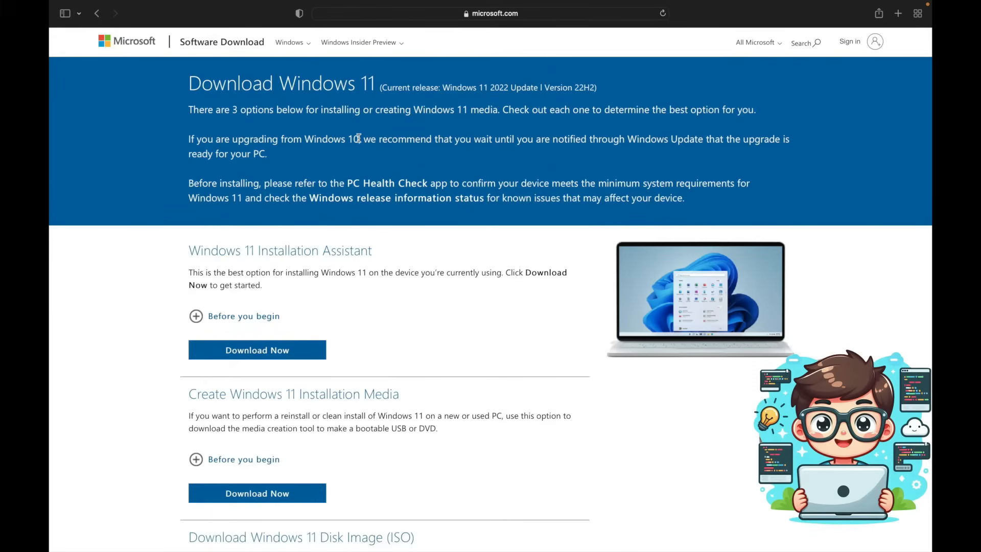
Choose Windows 11 (multi-edition ISO) on Microsoft's download page and reach the language choice.
{"action": "scroll", "scroll_direction": "down", "scroll_amount": 3}
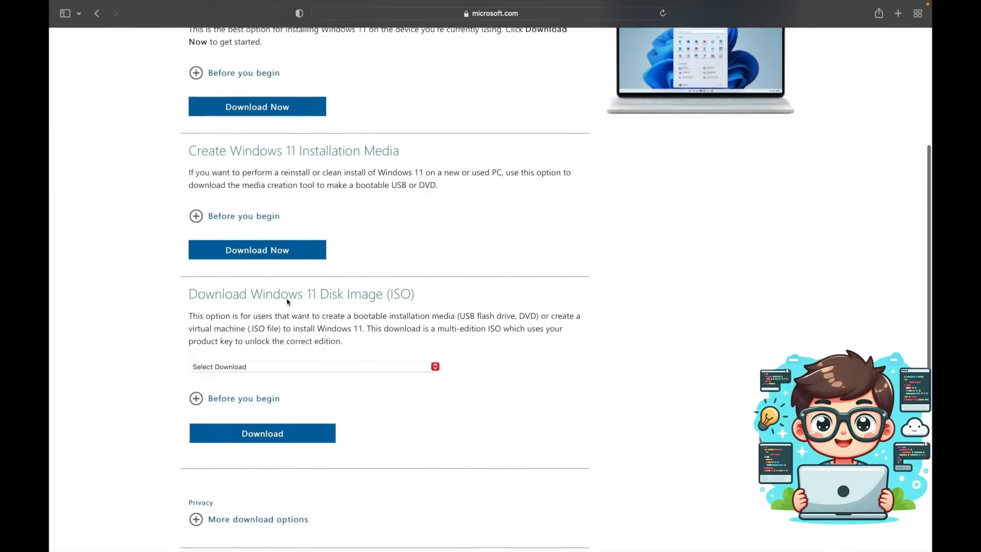
{"action": "mouse_move", "coordinate": [392, 294]}
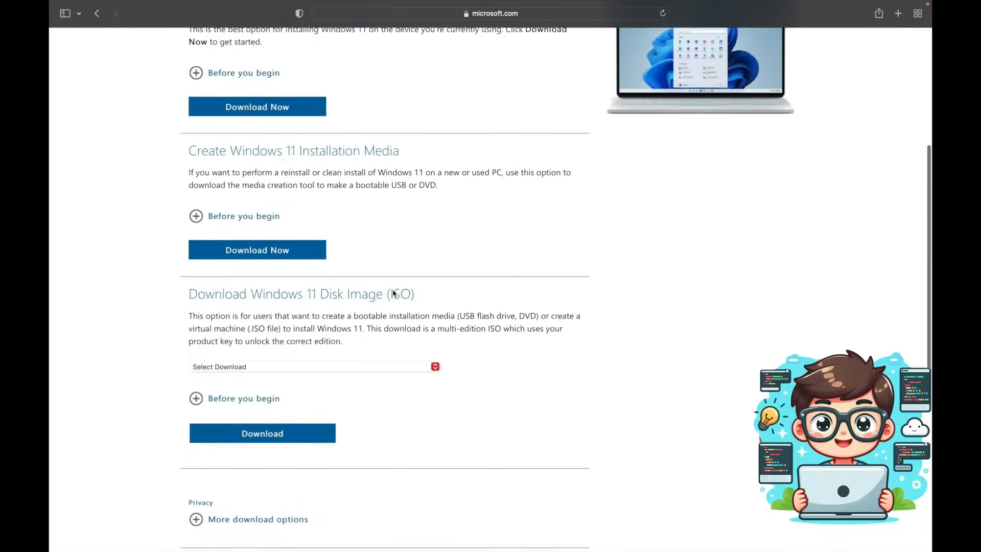
{"action": "left_click", "coordinate": [313, 366]}
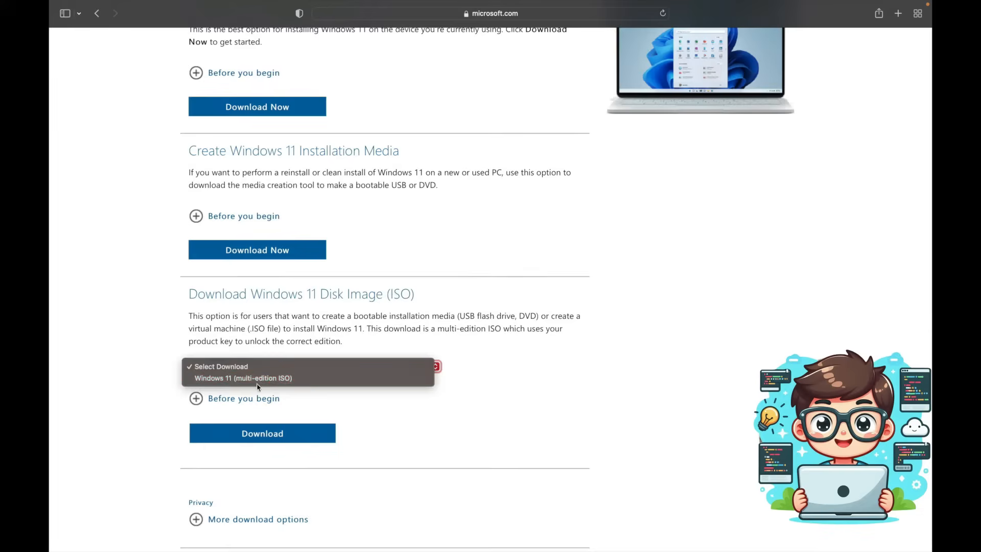
{"action": "mouse_move", "coordinate": [244, 378]}
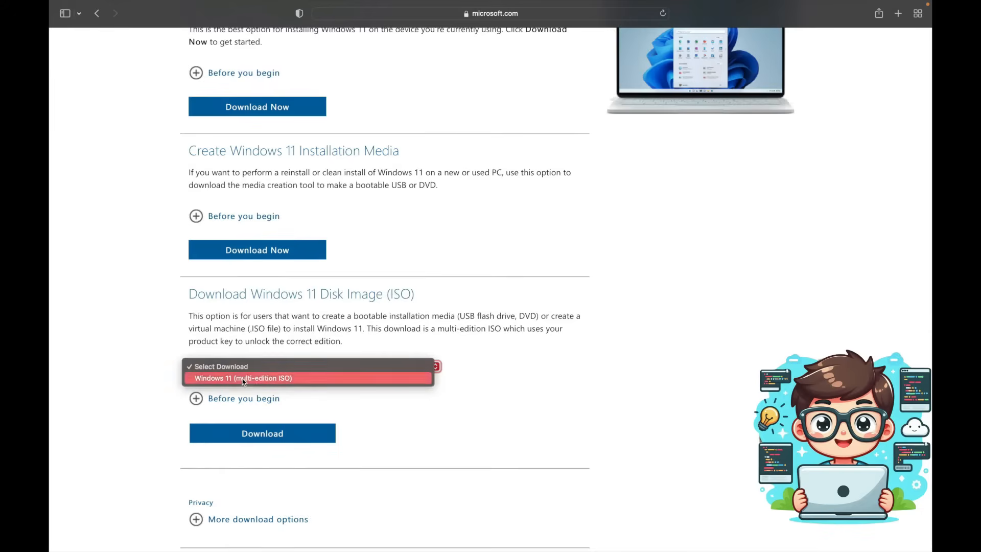
{"action": "left_click", "coordinate": [262, 433]}
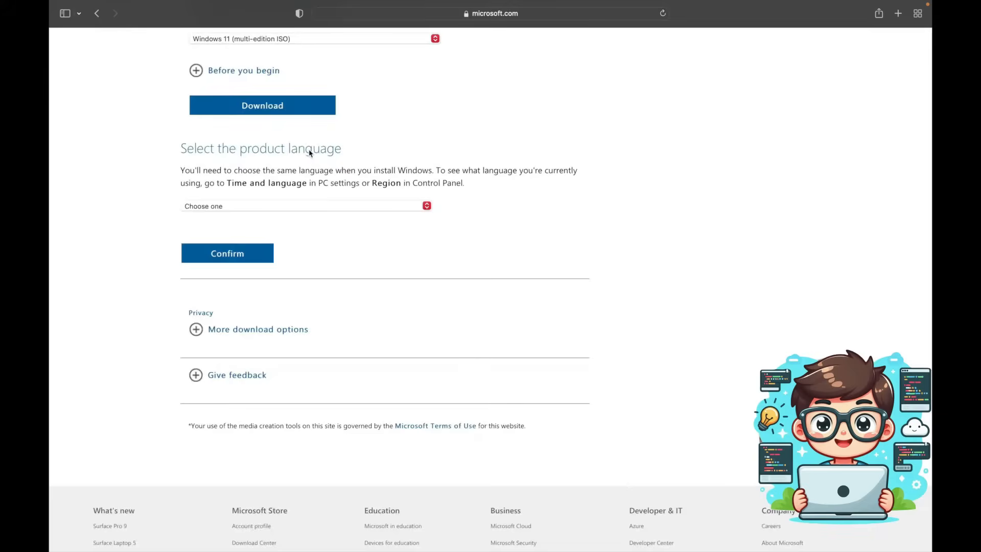
{"action": "left_click", "coordinate": [303, 206]}
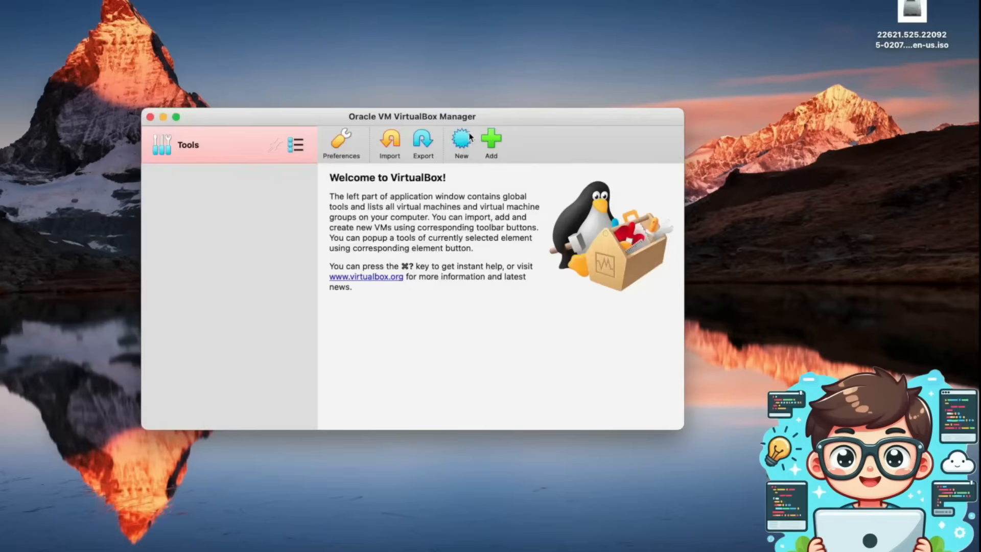
{"action": "mouse_move", "coordinate": [461, 139]}
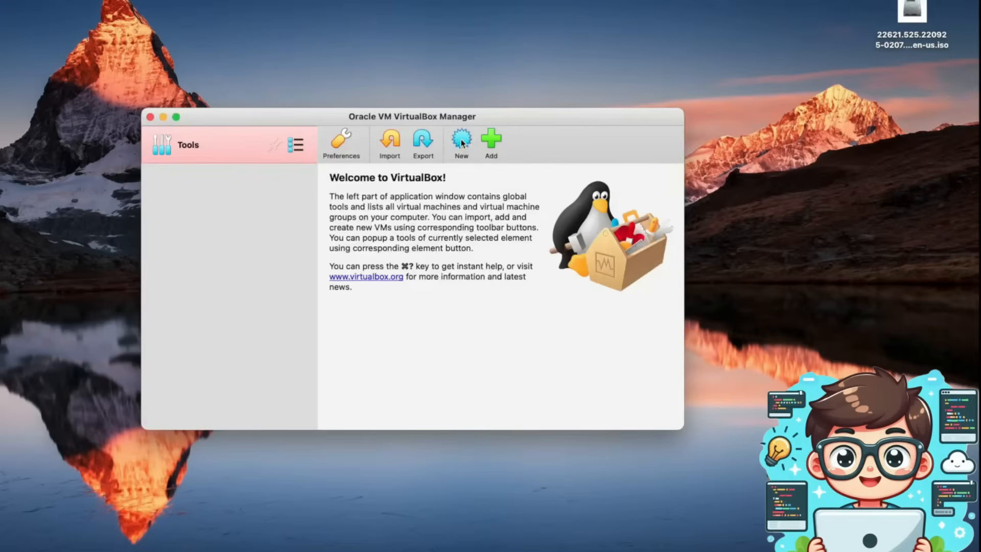
Create a new VM named Windows 11 with version Windows 11 (64-bit) and continue to memory.
{"action": "left_click", "coordinate": [461, 141]}
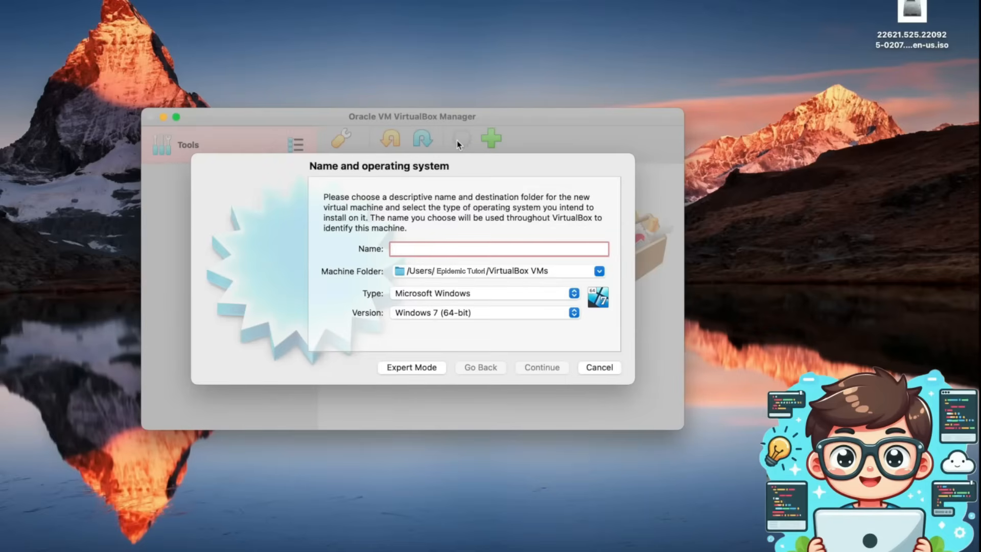
{"action": "type", "text": "Windows"}
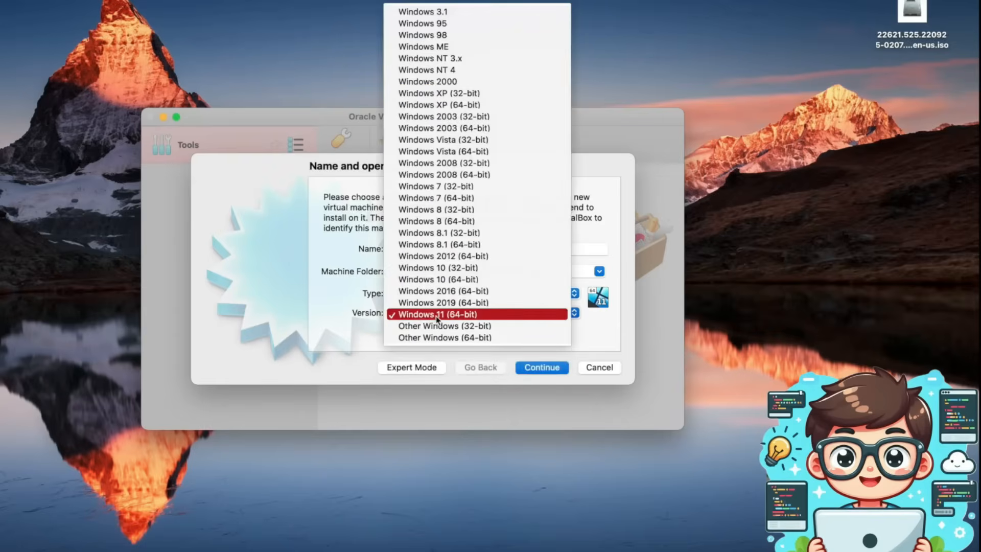
{"action": "left_click", "coordinate": [436, 313]}
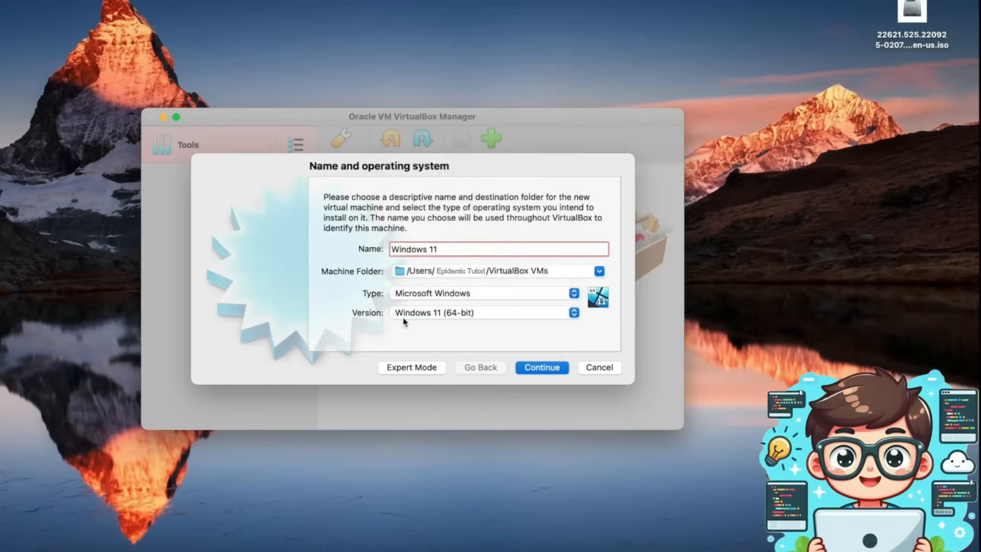
{"action": "mouse_move", "coordinate": [539, 353]}
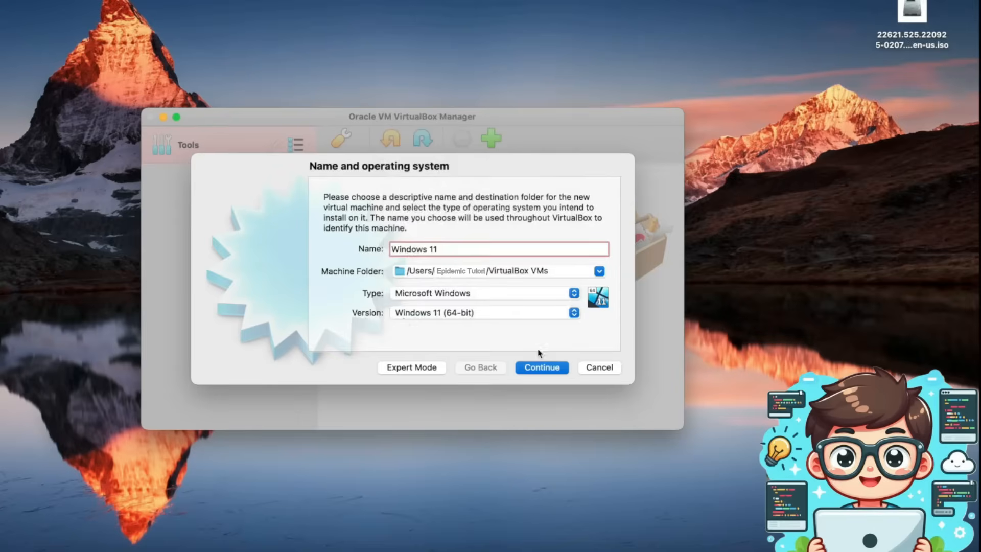
{"action": "left_click", "coordinate": [541, 367]}
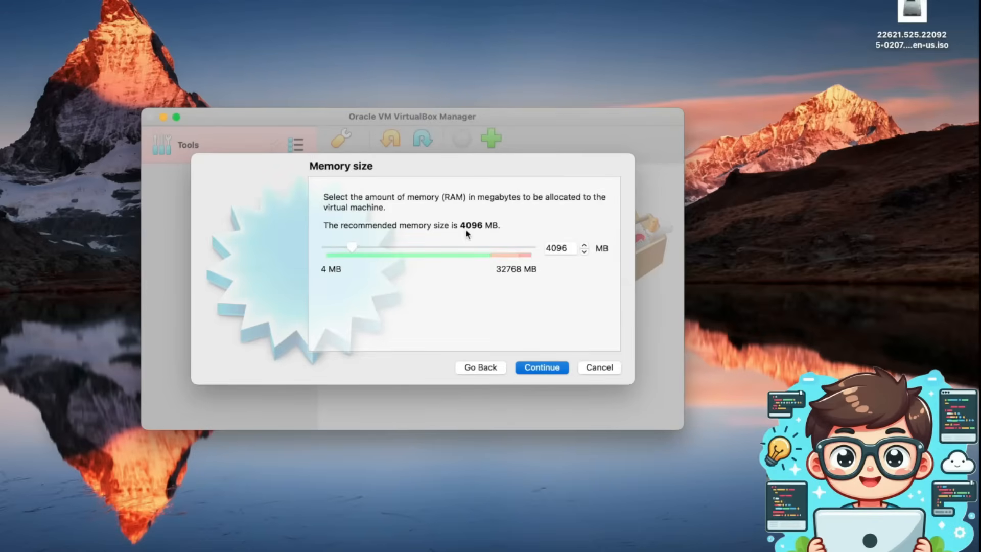
{"action": "mouse_move", "coordinate": [392, 246]}
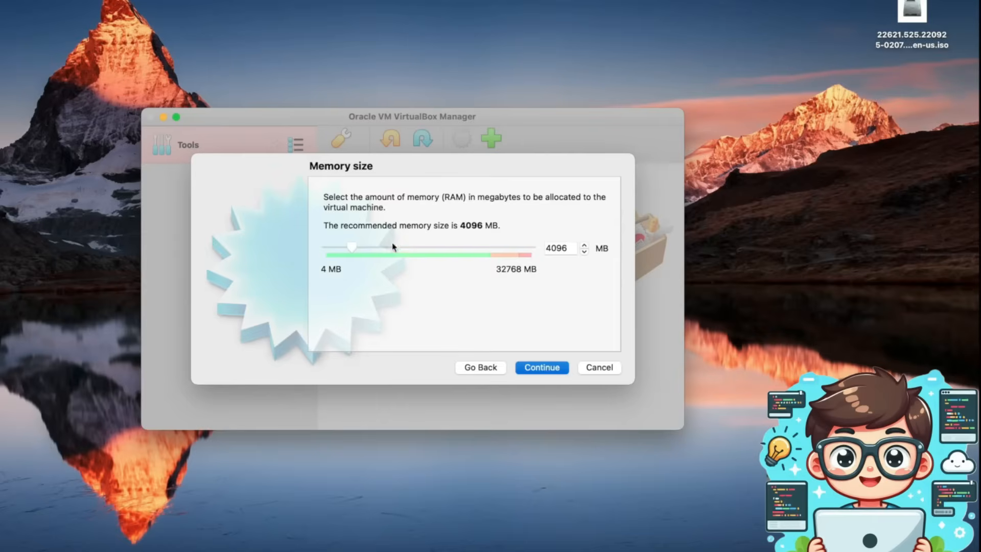
{"action": "mouse_move", "coordinate": [460, 228]}
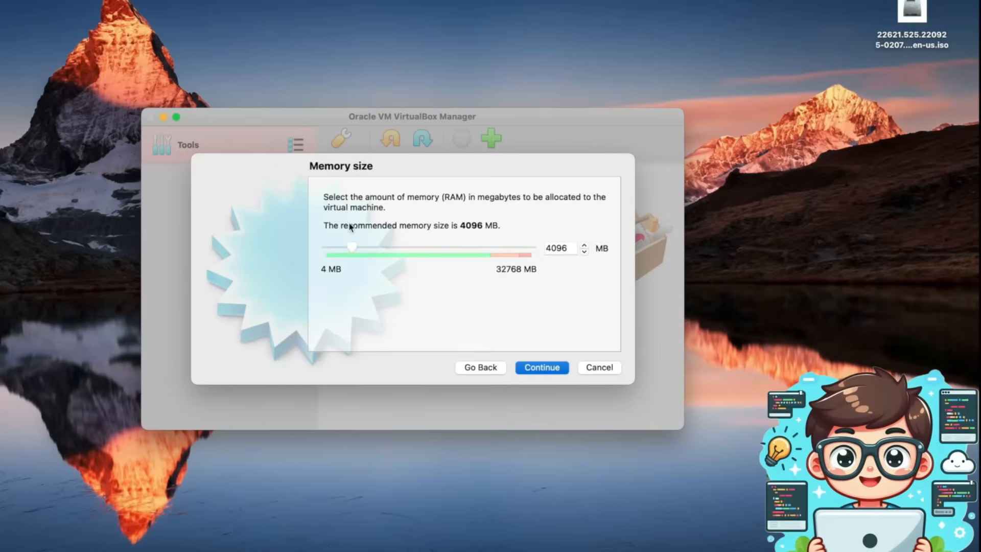
Keep 4096 MB memory and create a dynamically allocated 80 GB VDI disk to finish the machine.
{"action": "left_click", "coordinate": [541, 367]}
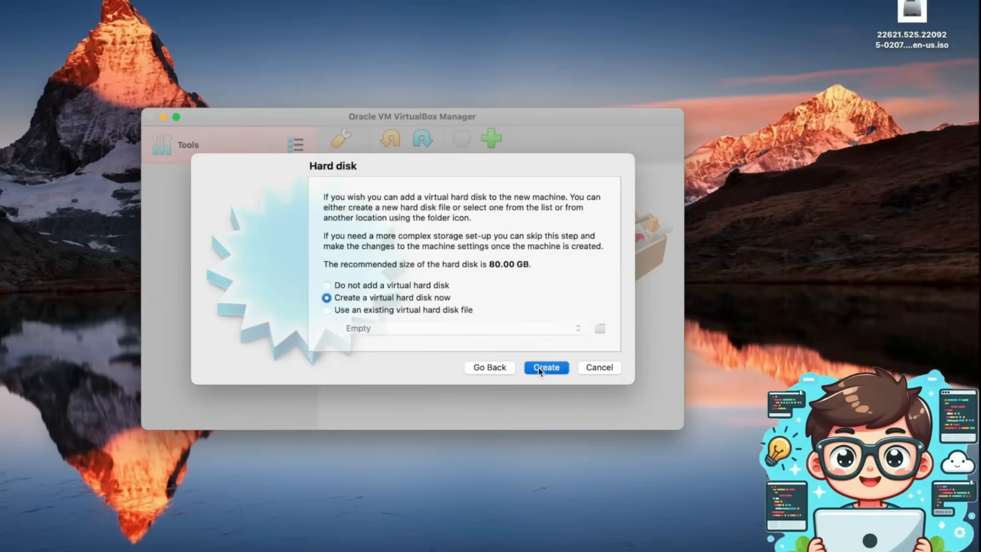
{"action": "mouse_move", "coordinate": [347, 293]}
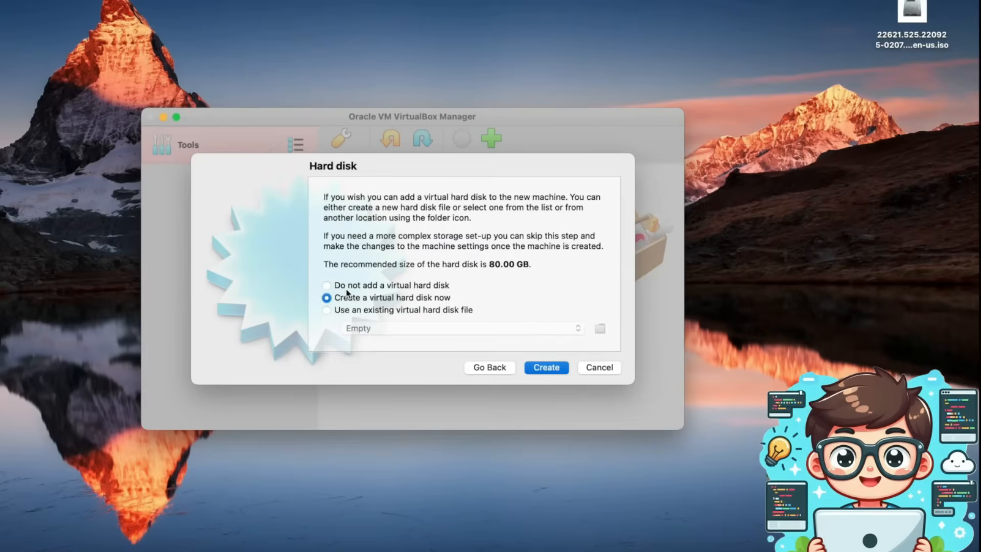
{"action": "left_click", "coordinate": [545, 367]}
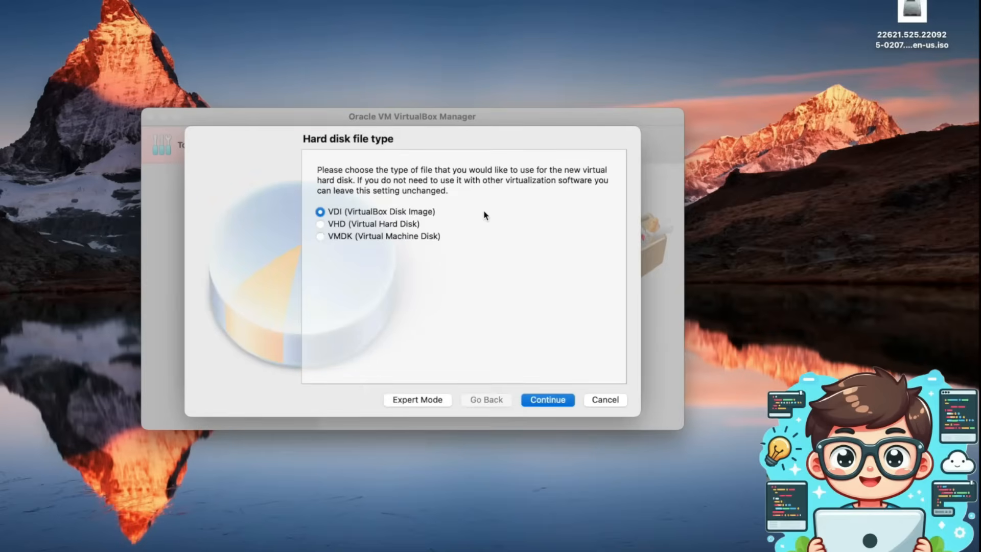
{"action": "left_click", "coordinate": [547, 400]}
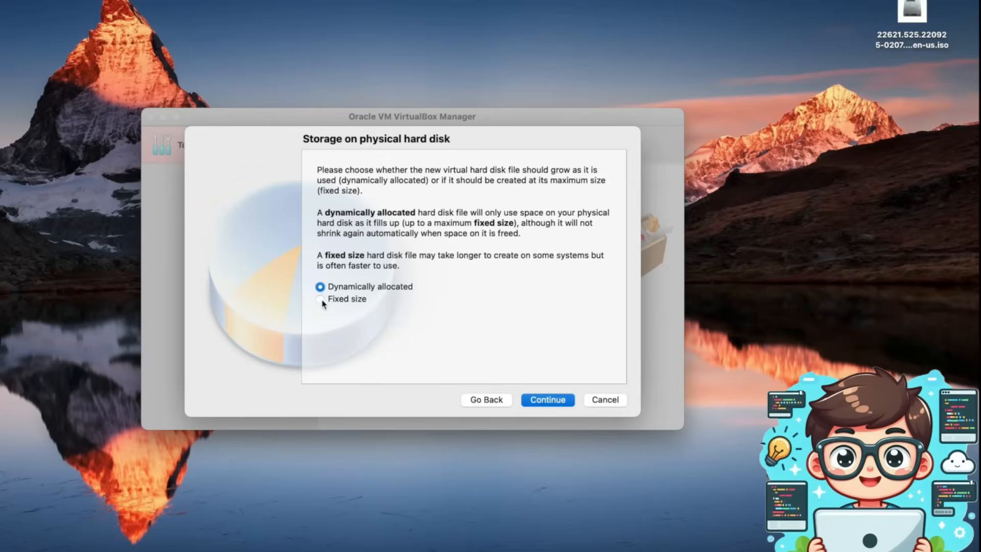
{"action": "mouse_move", "coordinate": [659, 394]}
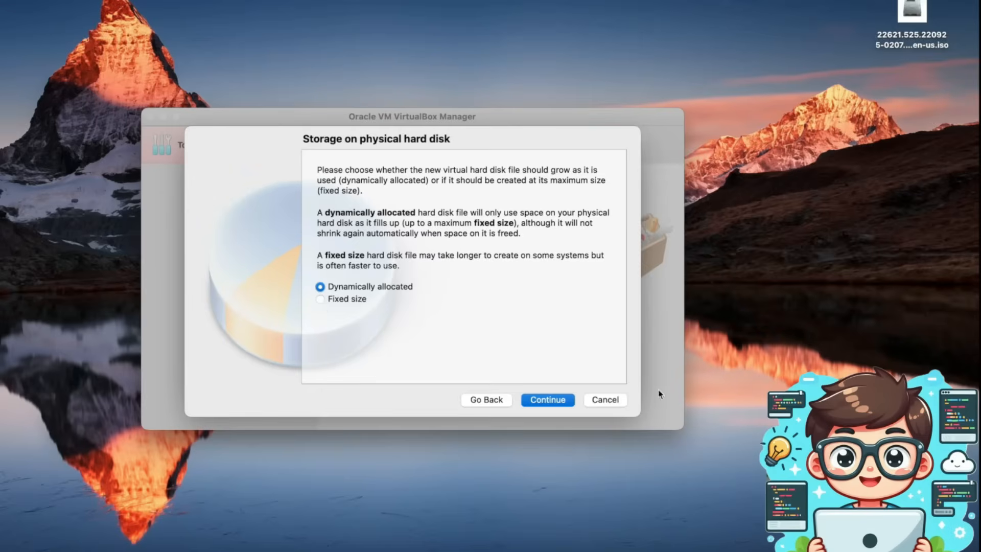
{"action": "left_click", "coordinate": [547, 399]}
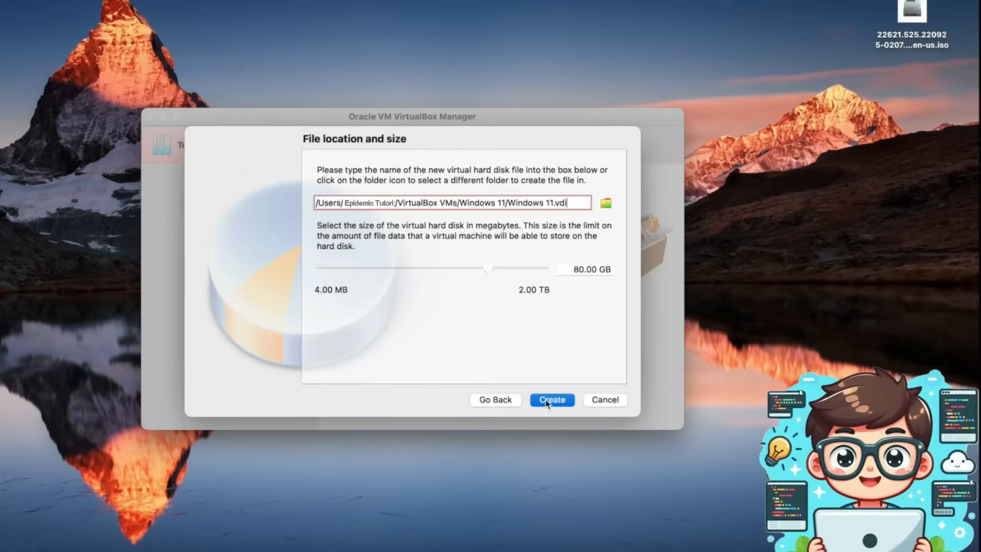
{"action": "mouse_move", "coordinate": [499, 365]}
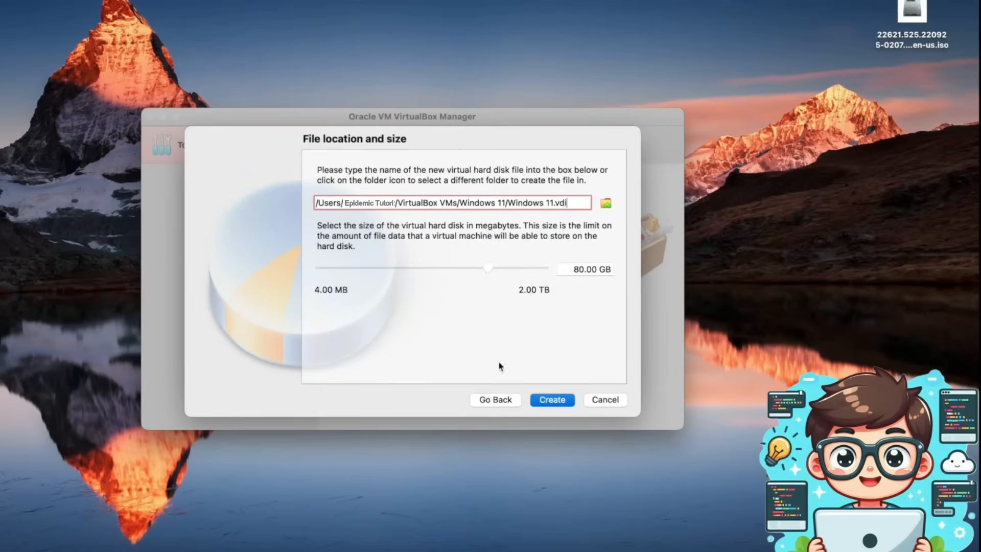
{"action": "mouse_move", "coordinate": [525, 329]}
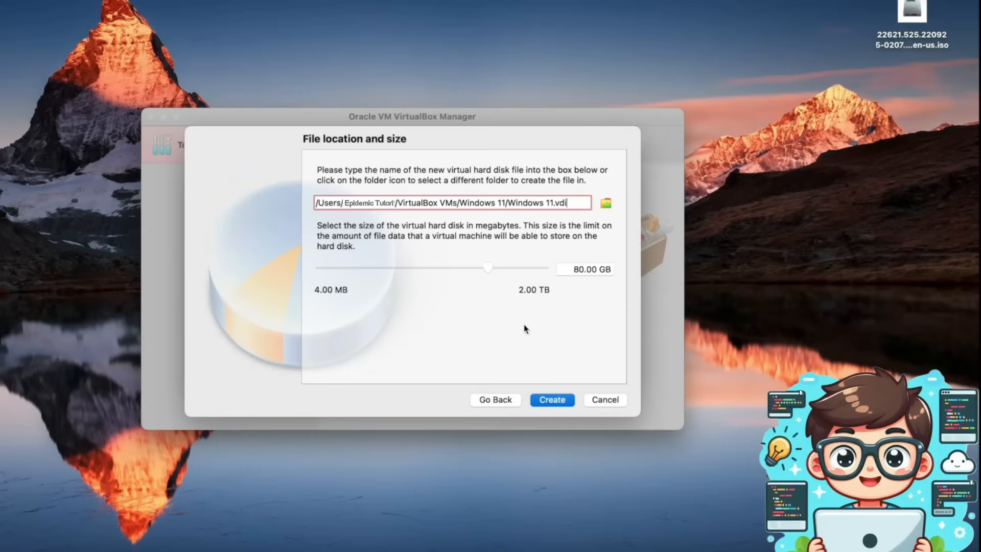
{"action": "left_click", "coordinate": [551, 400]}
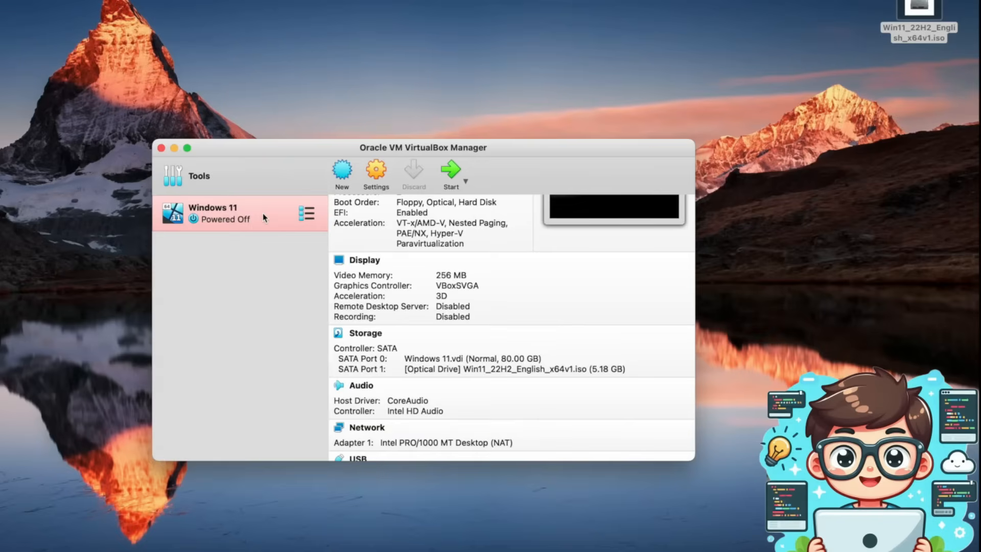
Open the Windows 11 VM's settings at the System page showing EFI and I/O APIC options.
{"action": "left_click", "coordinate": [375, 174]}
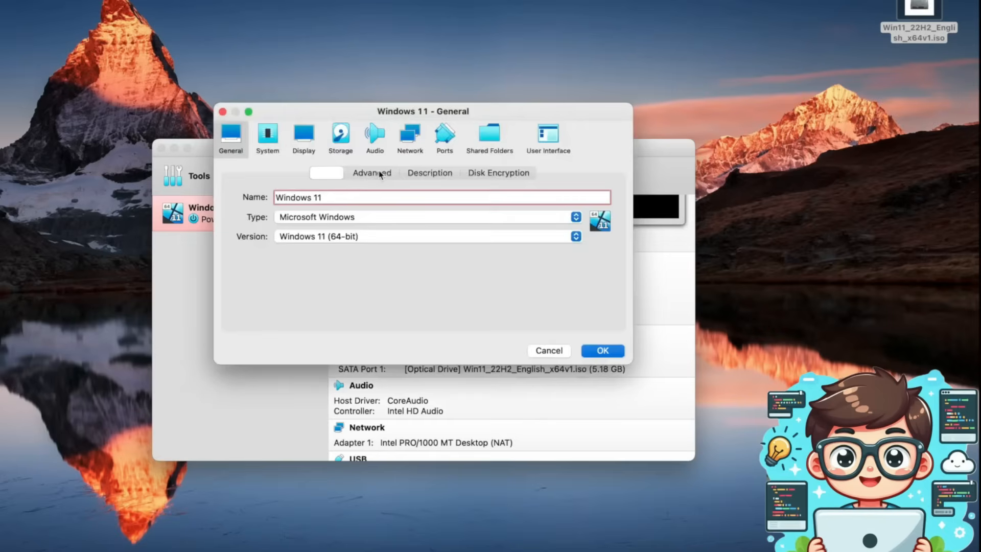
{"action": "left_click", "coordinate": [266, 135]}
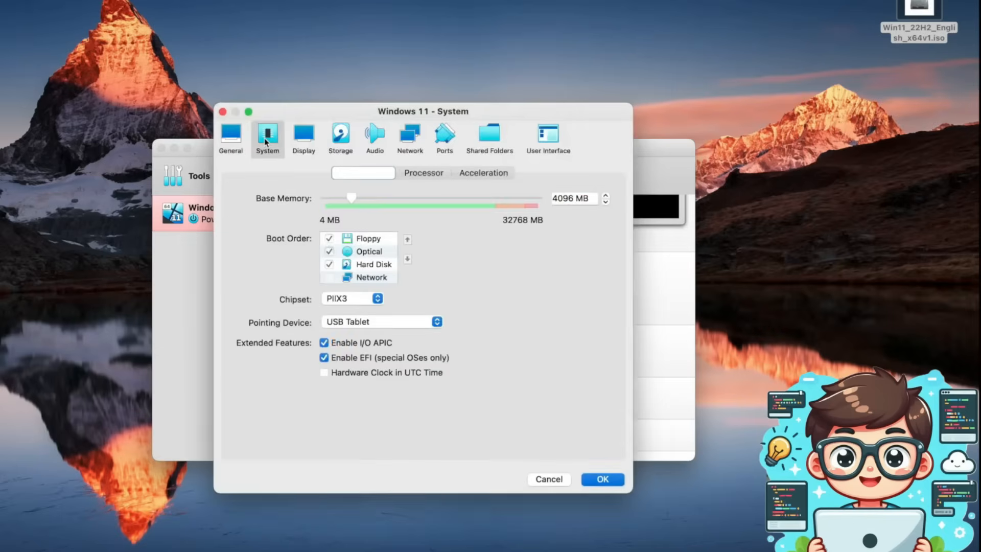
{"action": "mouse_move", "coordinate": [428, 229]}
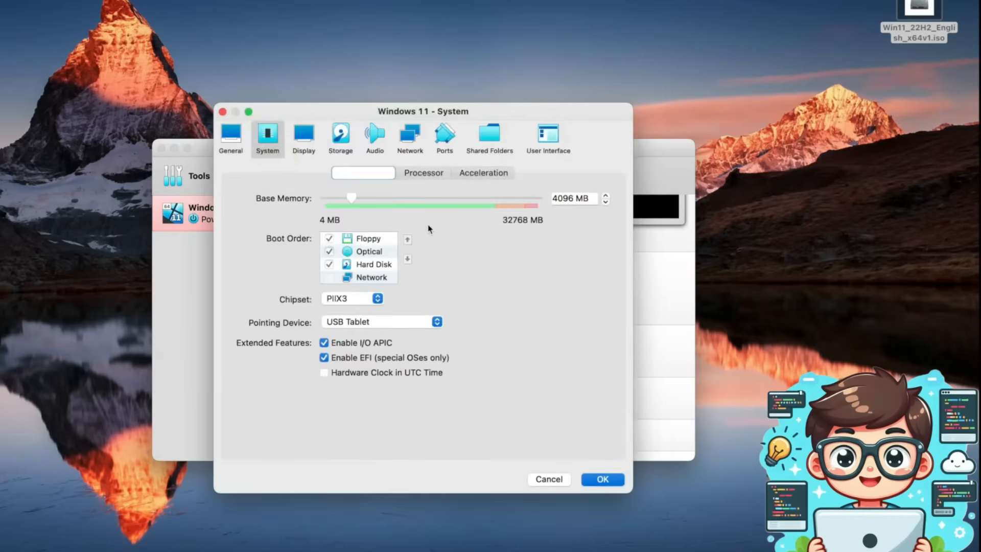
{"action": "mouse_move", "coordinate": [324, 342]}
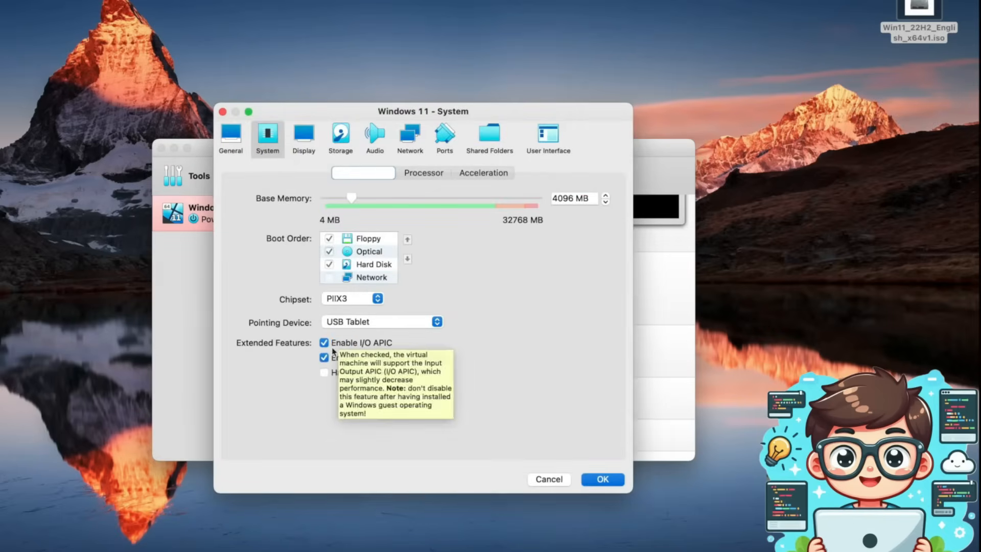
{"action": "mouse_move", "coordinate": [383, 363]}
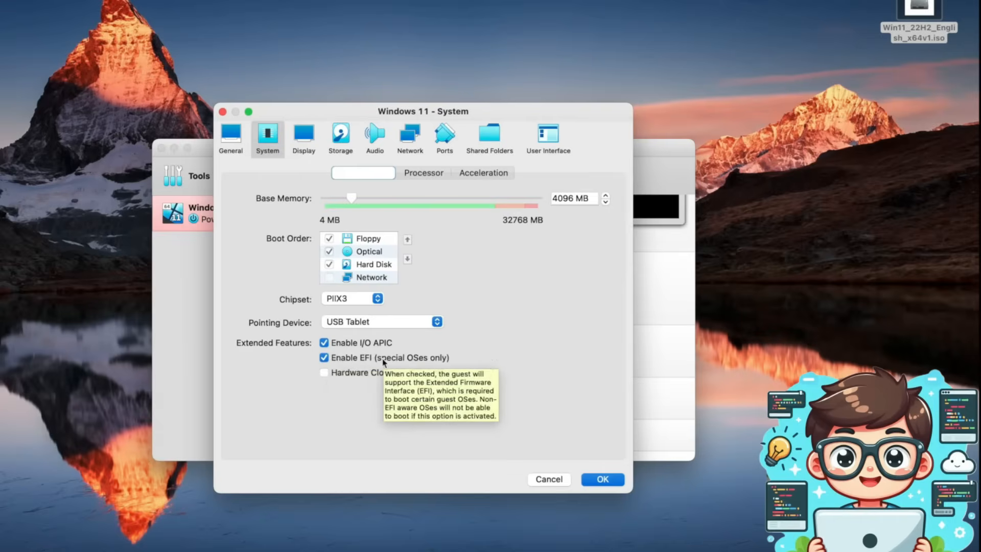
{"action": "mouse_move", "coordinate": [330, 241]}
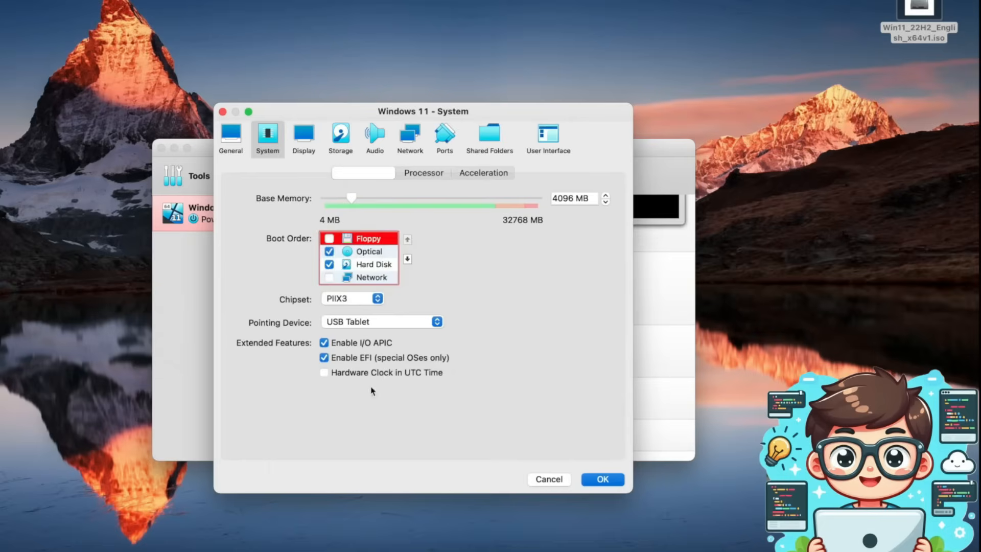
Switch to the VM's Display settings for 256 MB video memory and 3D acceleration.
{"action": "left_click", "coordinate": [304, 133]}
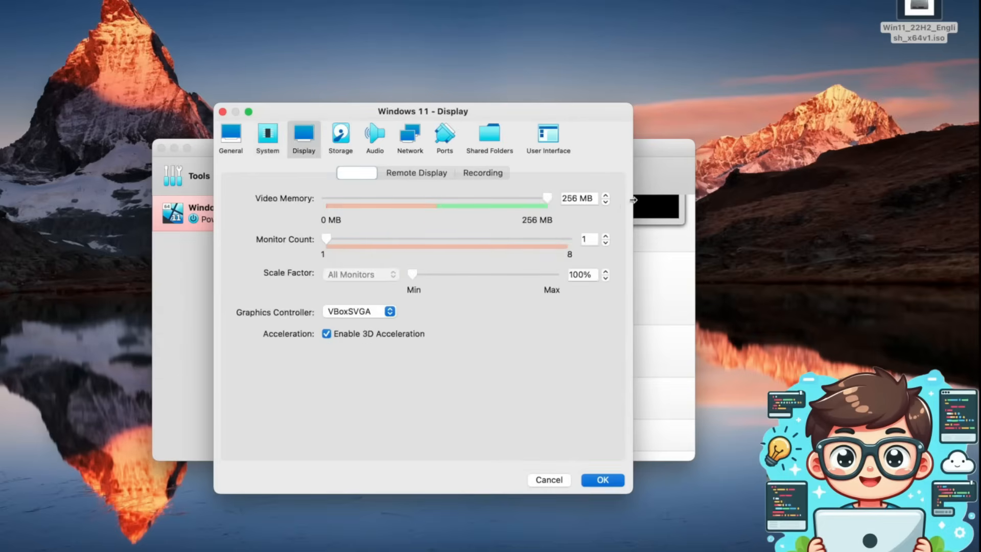
{"action": "mouse_move", "coordinate": [535, 195]}
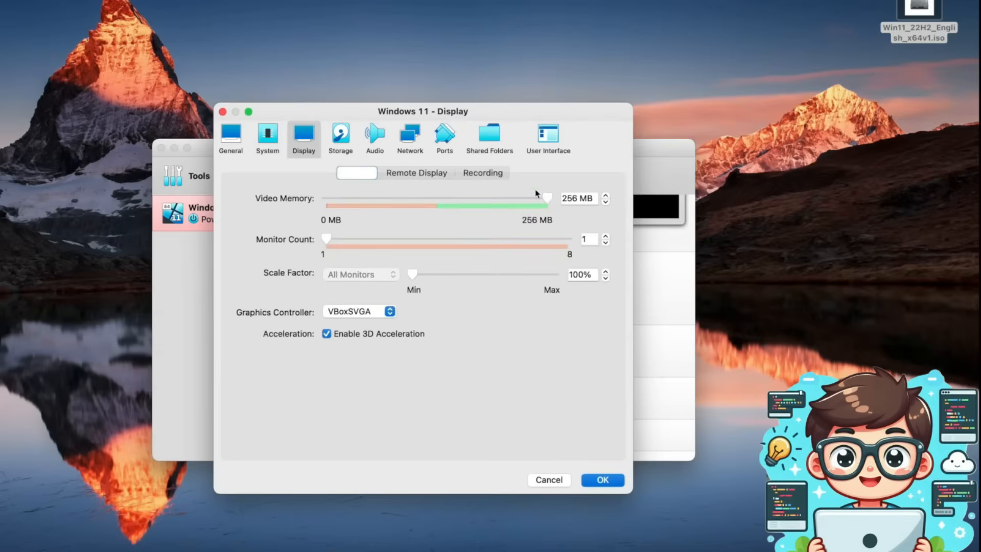
{"action": "mouse_move", "coordinate": [338, 329]}
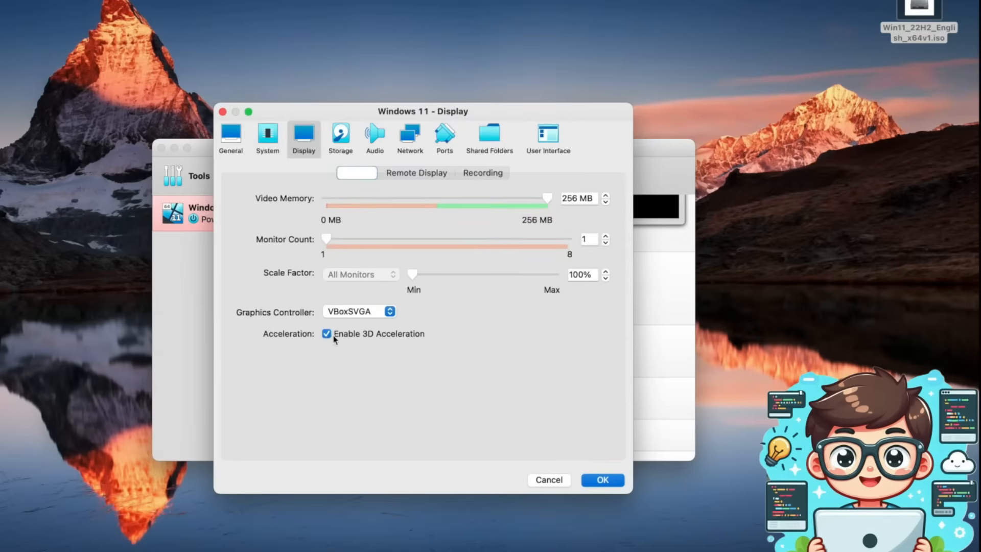
Confirm the Windows 11 ISO stays on the SATA optical drive and save the VM settings.
{"action": "left_click", "coordinate": [341, 134]}
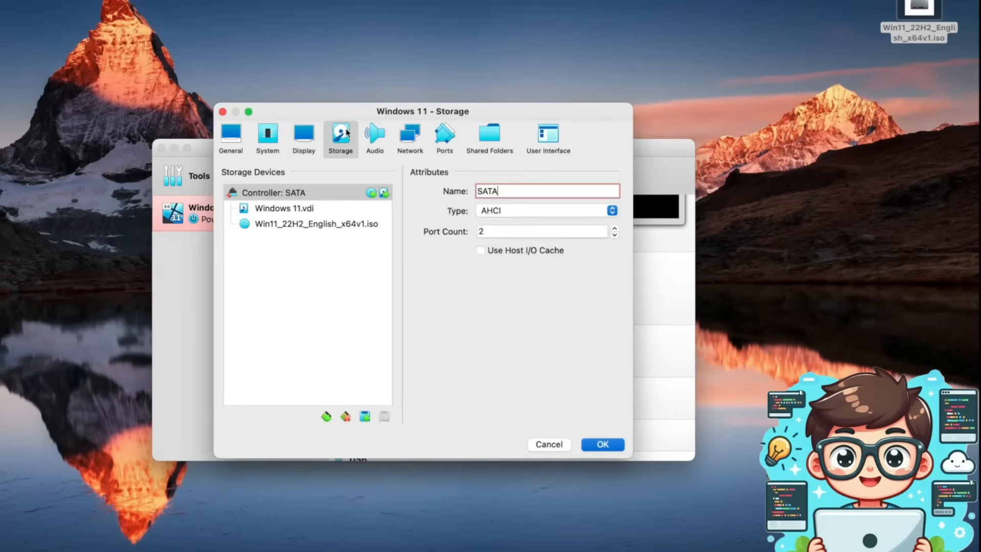
{"action": "mouse_move", "coordinate": [340, 133]}
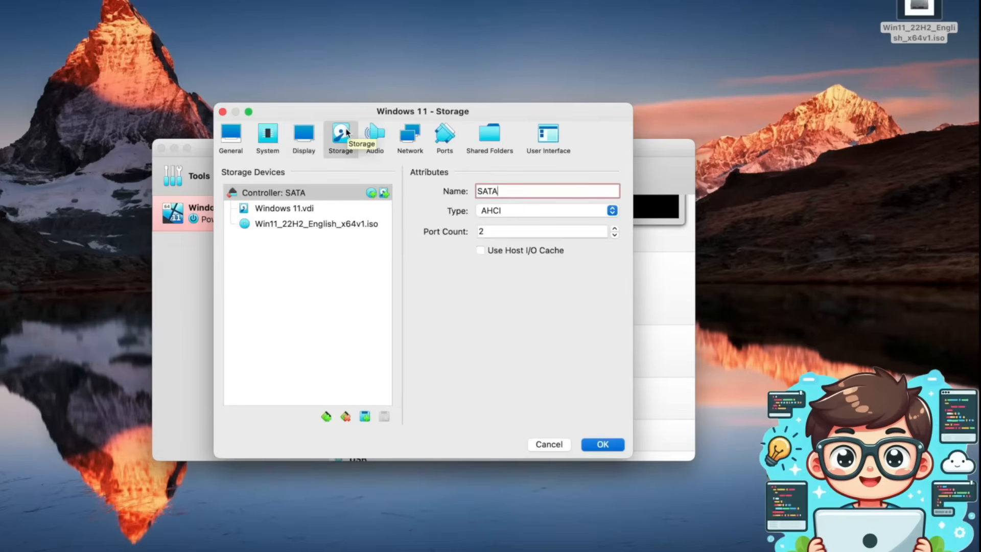
{"action": "left_click", "coordinate": [316, 223]}
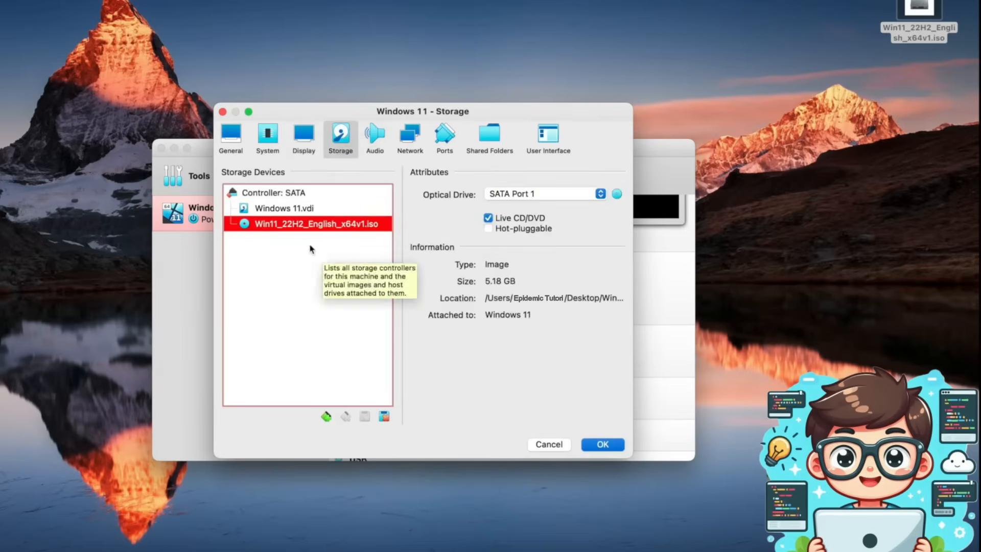
{"action": "mouse_move", "coordinate": [284, 234]}
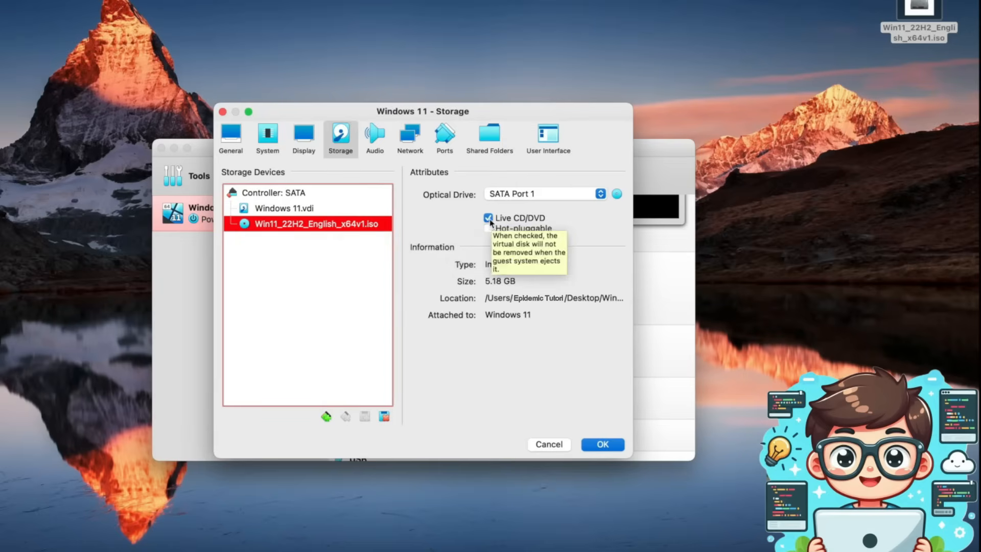
{"action": "mouse_move", "coordinate": [625, 194]}
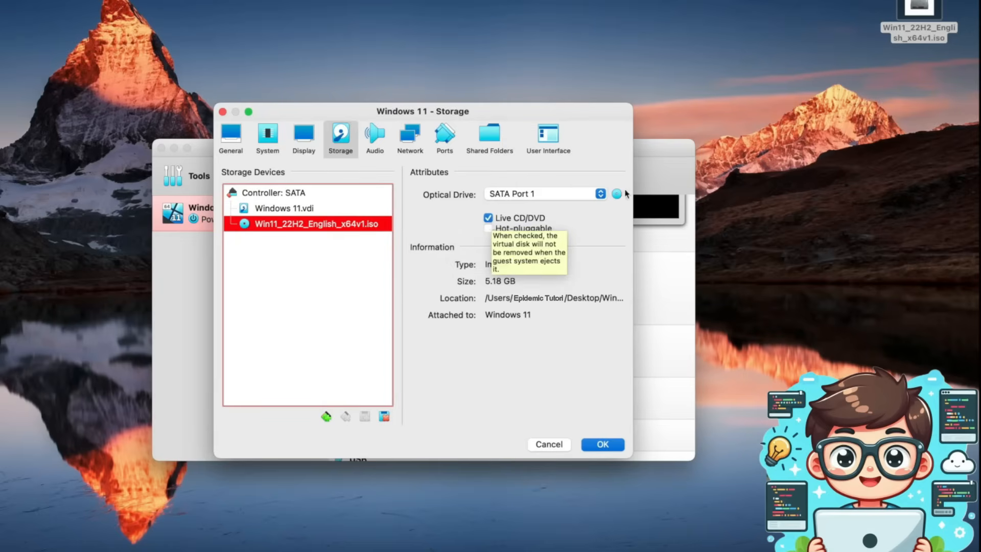
{"action": "left_click", "coordinate": [615, 194]}
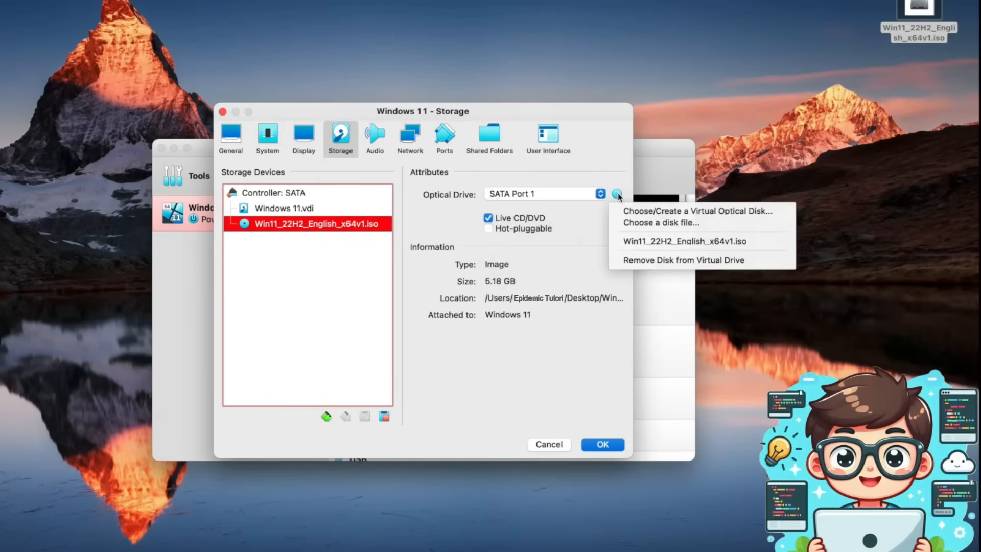
{"action": "mouse_move", "coordinate": [649, 230]}
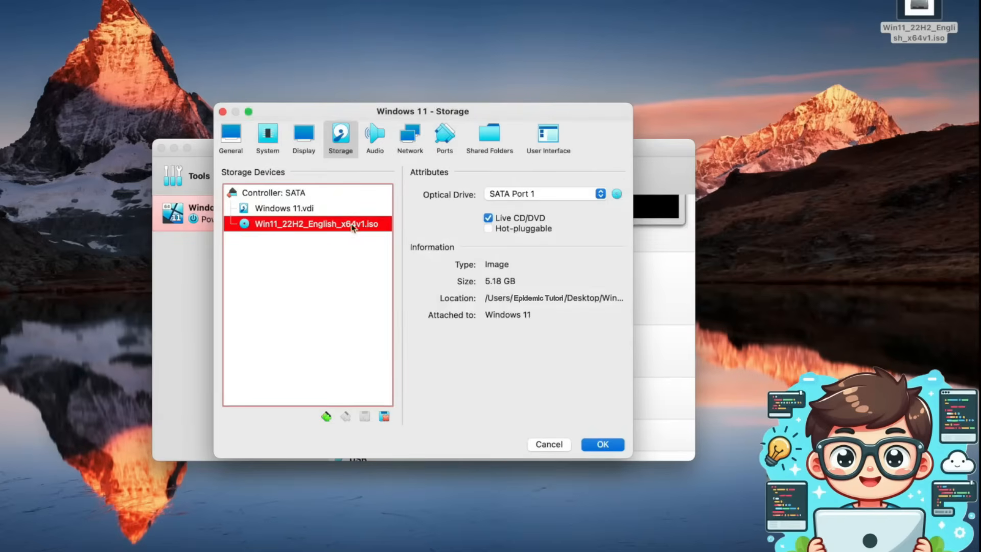
{"action": "mouse_move", "coordinate": [333, 238]}
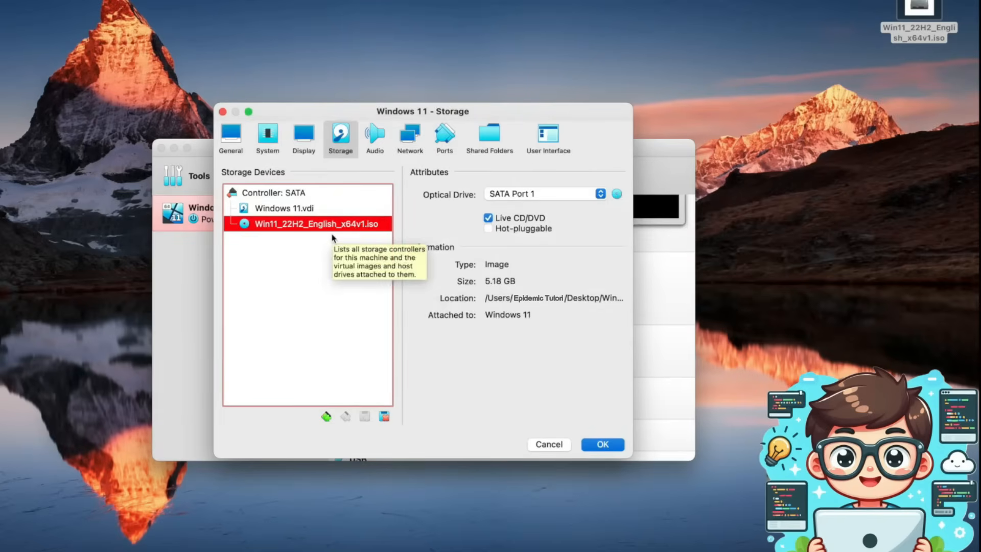
{"action": "mouse_move", "coordinate": [353, 236]}
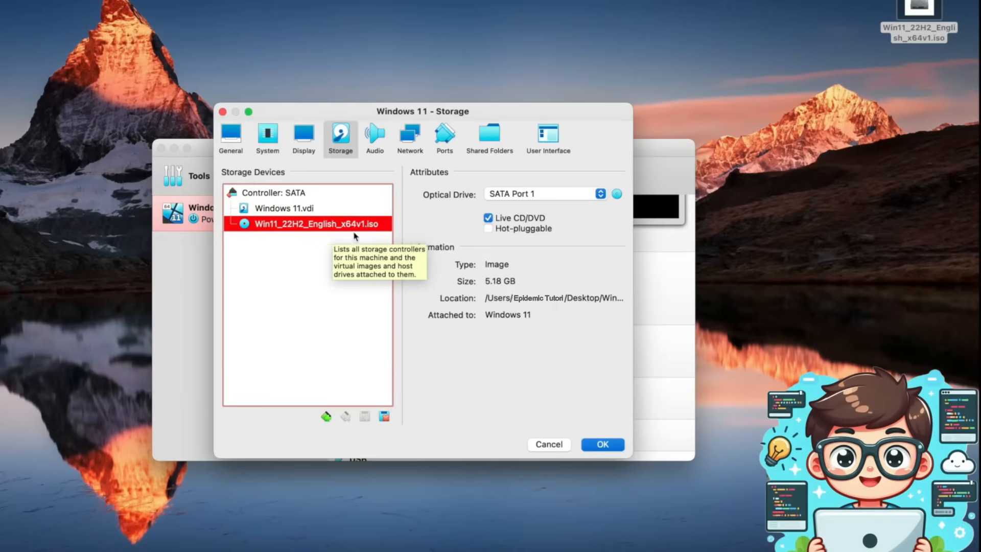
{"action": "mouse_move", "coordinate": [560, 222]}
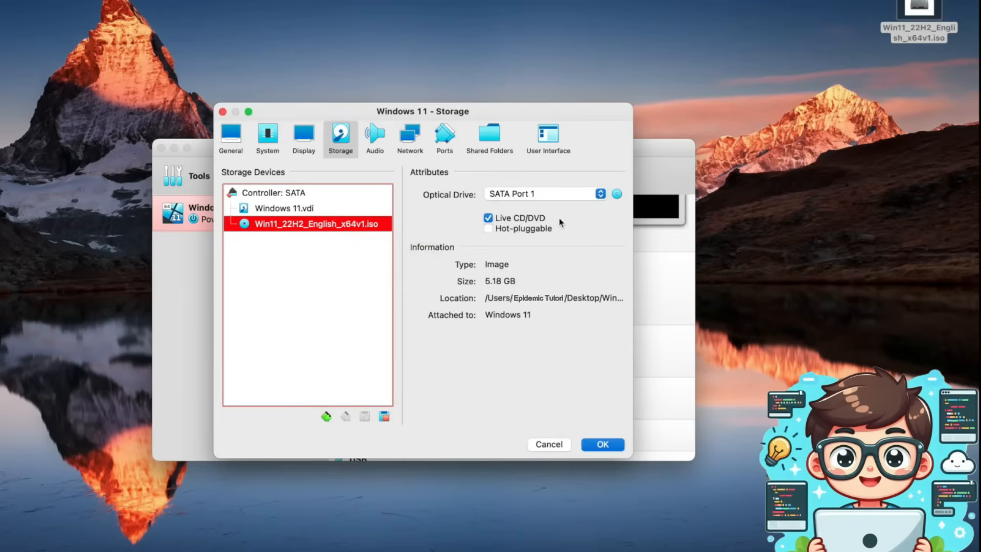
{"action": "left_click", "coordinate": [601, 445]}
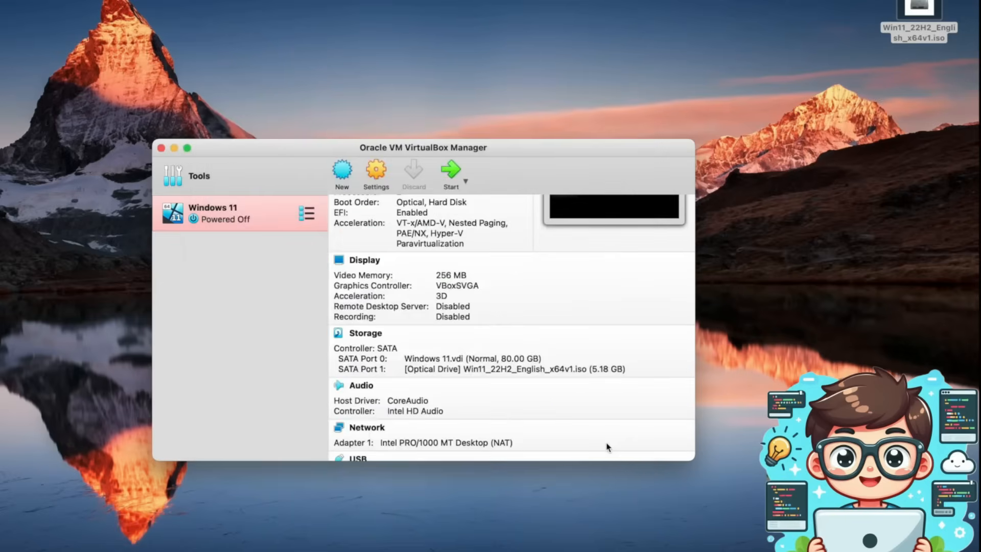
Boot the Windows 11 VM from the ISO into Windows Setup.
{"action": "scroll", "scroll_direction": "up", "scroll_amount": 3}
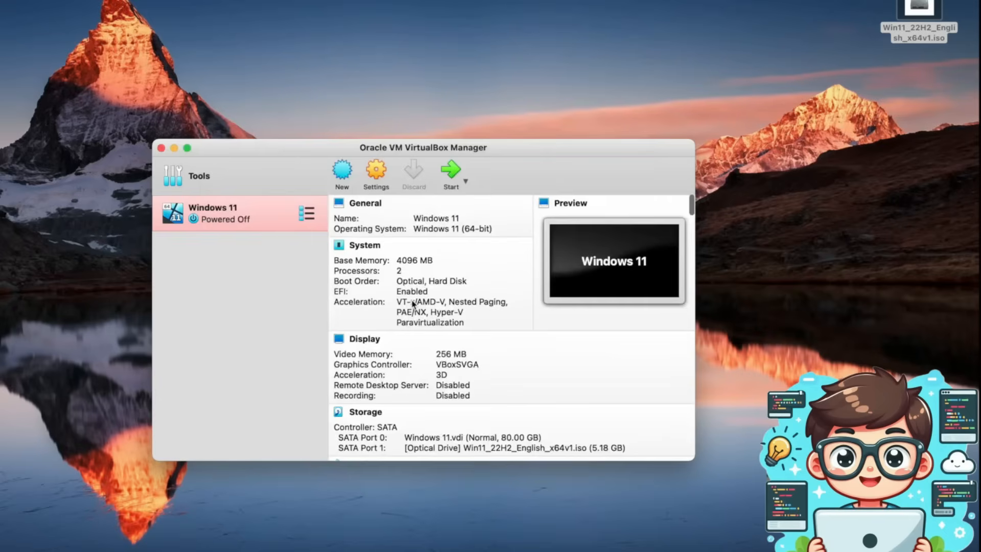
{"action": "mouse_move", "coordinate": [450, 172]}
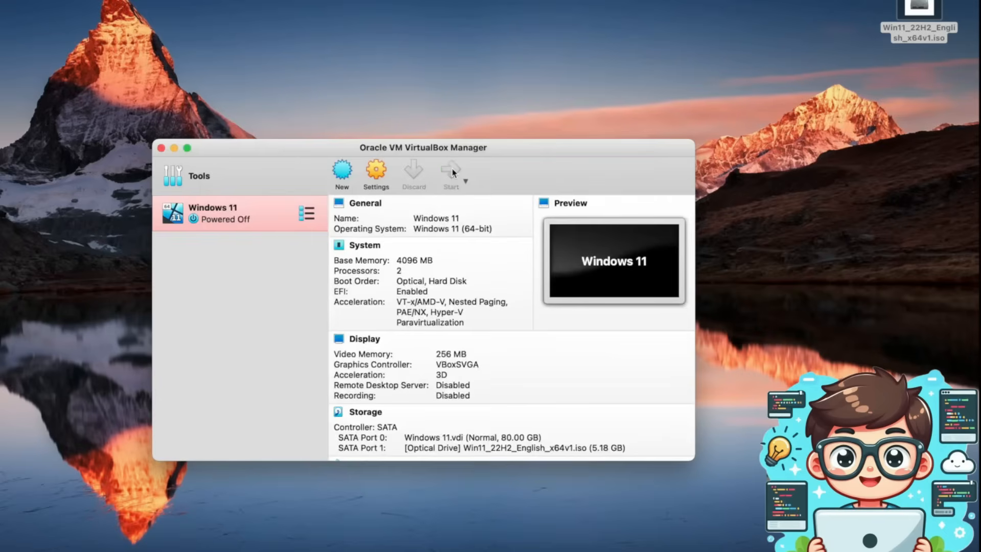
{"action": "left_click", "coordinate": [450, 172]}
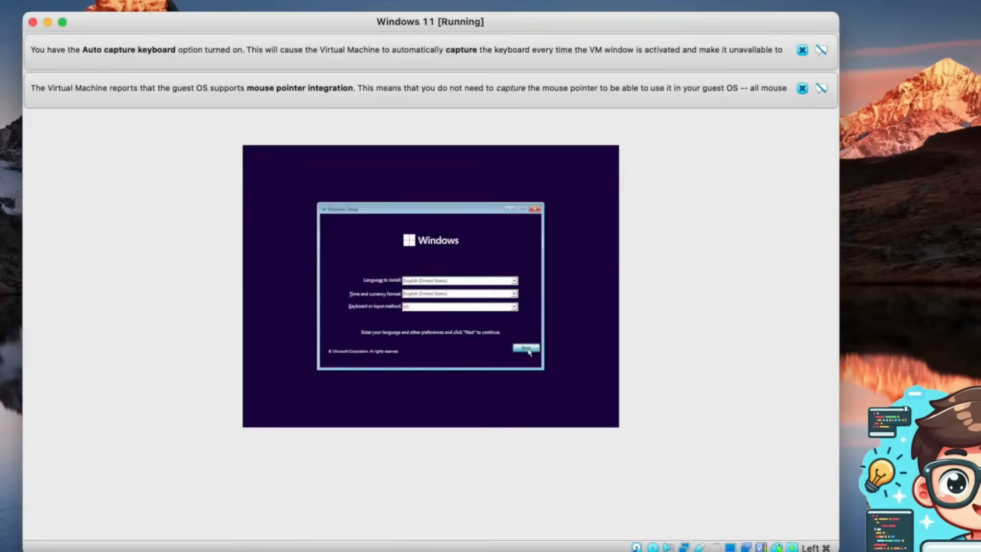
Accept the default language in Windows Setup and advance to the Install now screen.
{"action": "left_click", "coordinate": [525, 349]}
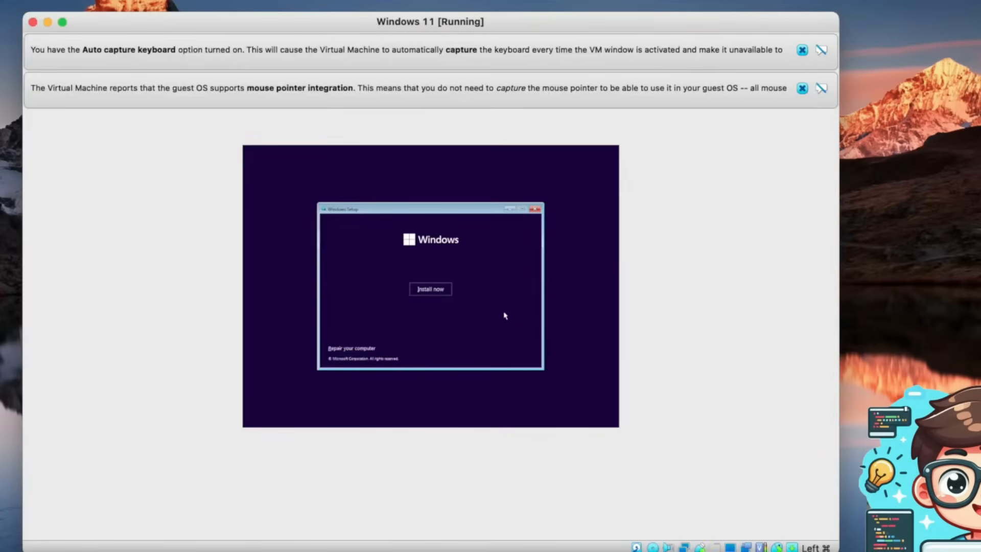
{"action": "mouse_move", "coordinate": [518, 306]}
{"action": "type", "text": "regedit"}
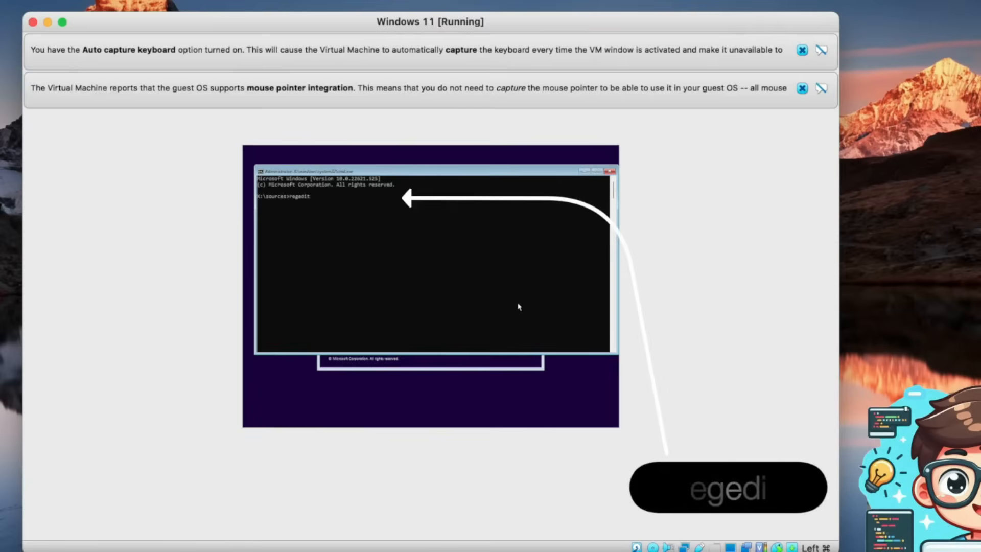
Launch regedit and expand HKEY_LOCAL_MACHINE\SYSTEM to the Setup key.
{"action": "key", "text": "Return"}
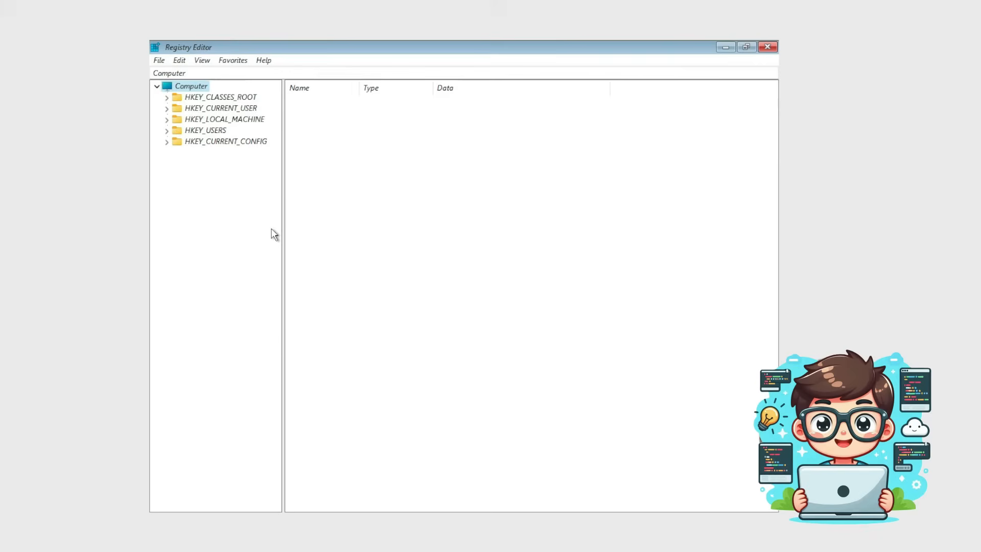
{"action": "mouse_move", "coordinate": [165, 122]}
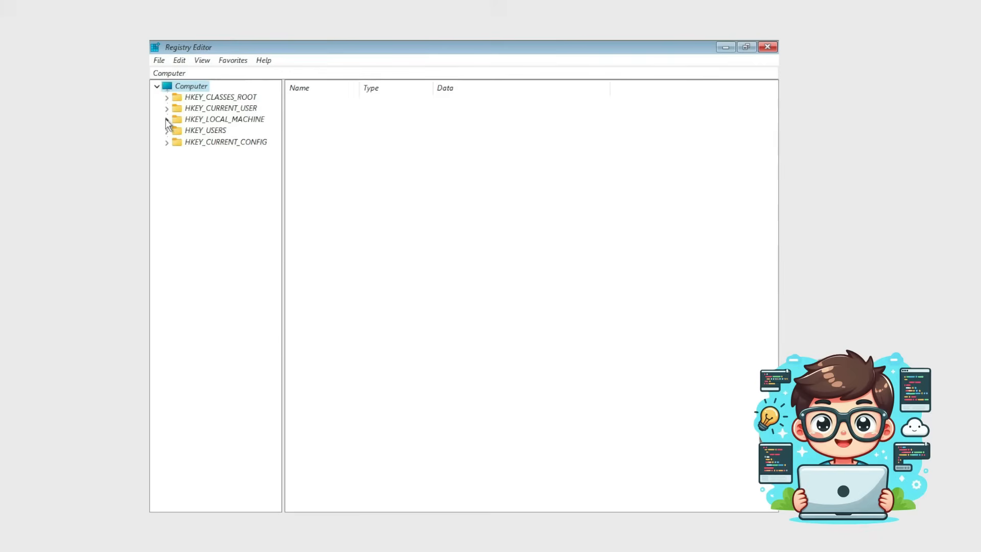
{"action": "left_click", "coordinate": [166, 120]}
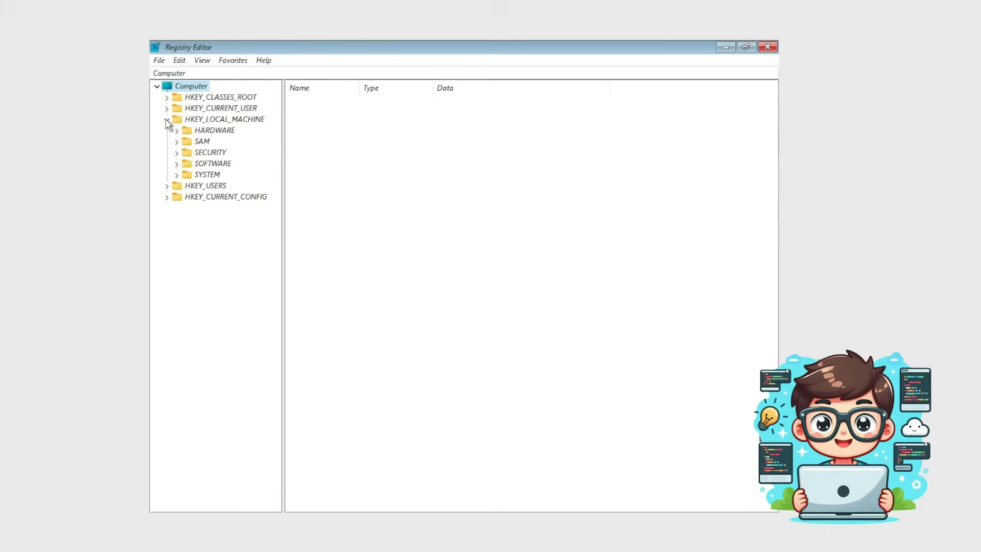
{"action": "left_click", "coordinate": [177, 174]}
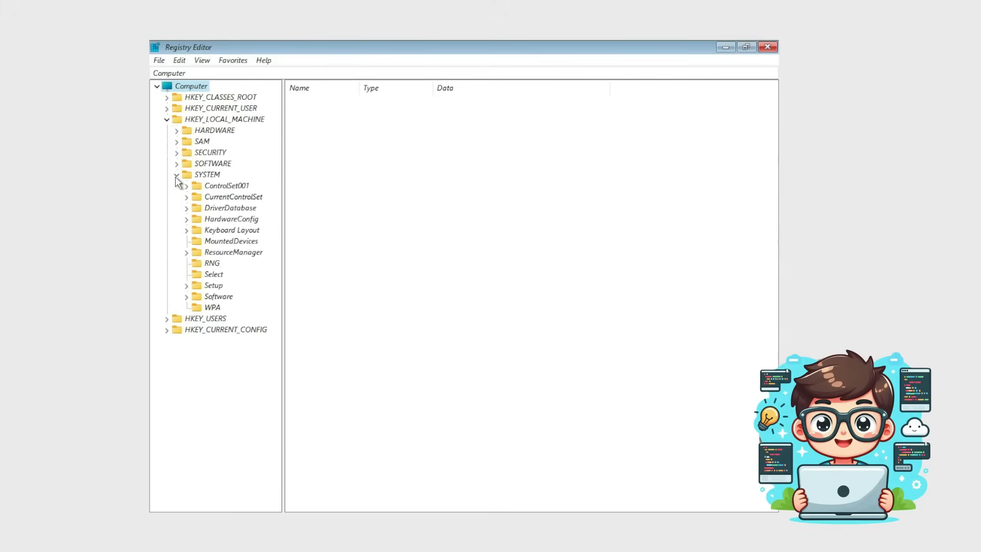
{"action": "mouse_move", "coordinate": [207, 297]}
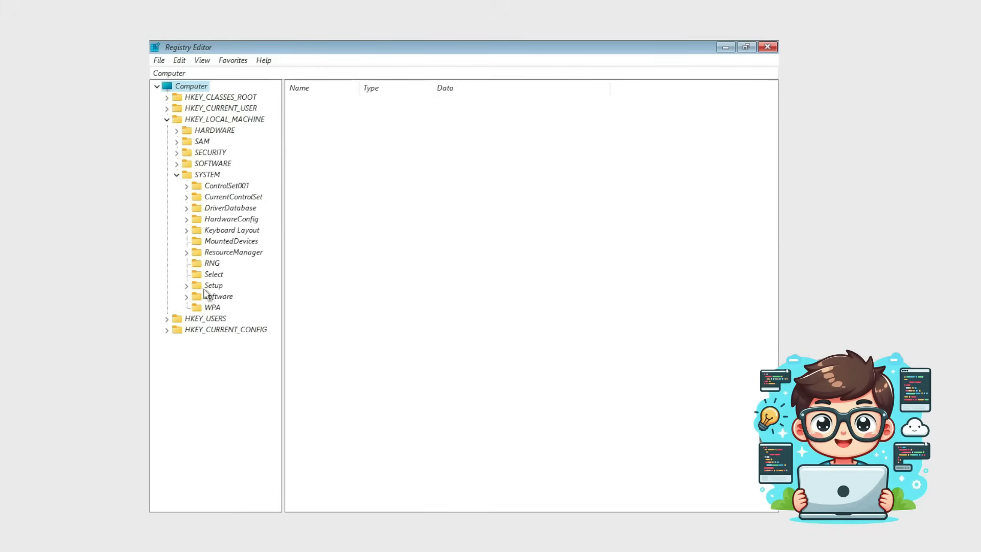
{"action": "left_click", "coordinate": [186, 285]}
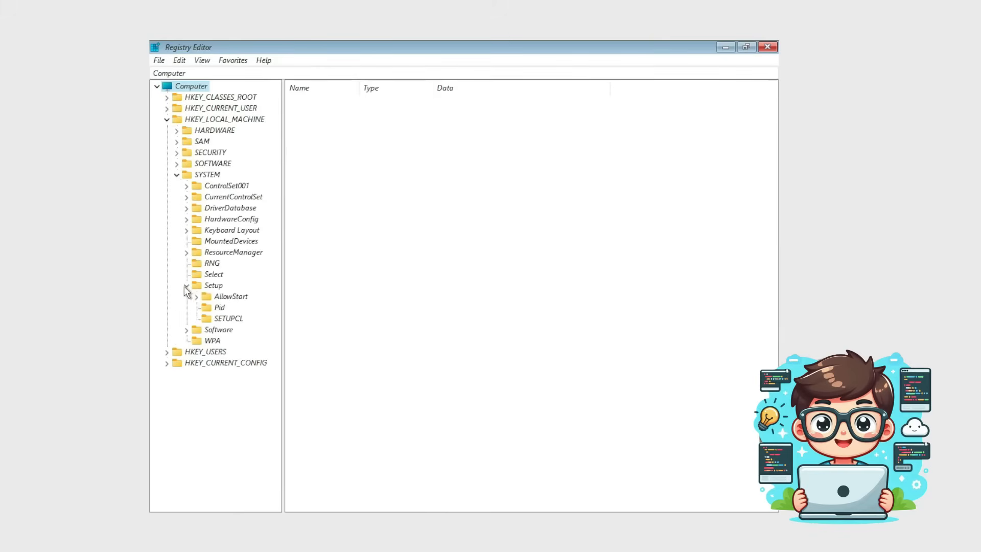
{"action": "left_click", "coordinate": [186, 285]}
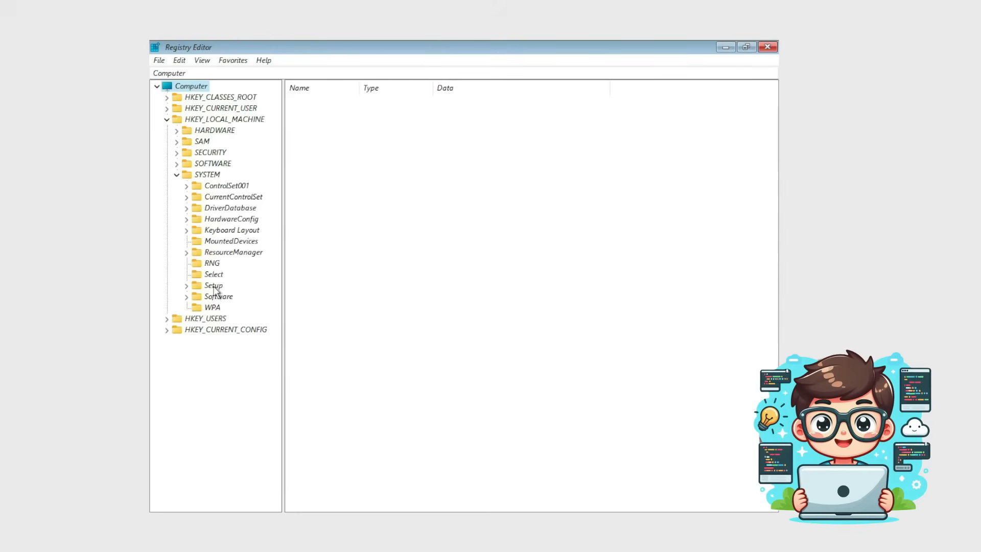
Create a new key named LabConfig under HKEY_LOCAL_MACHINE\SYSTEM\Setup.
{"action": "right_click", "coordinate": [213, 285]}
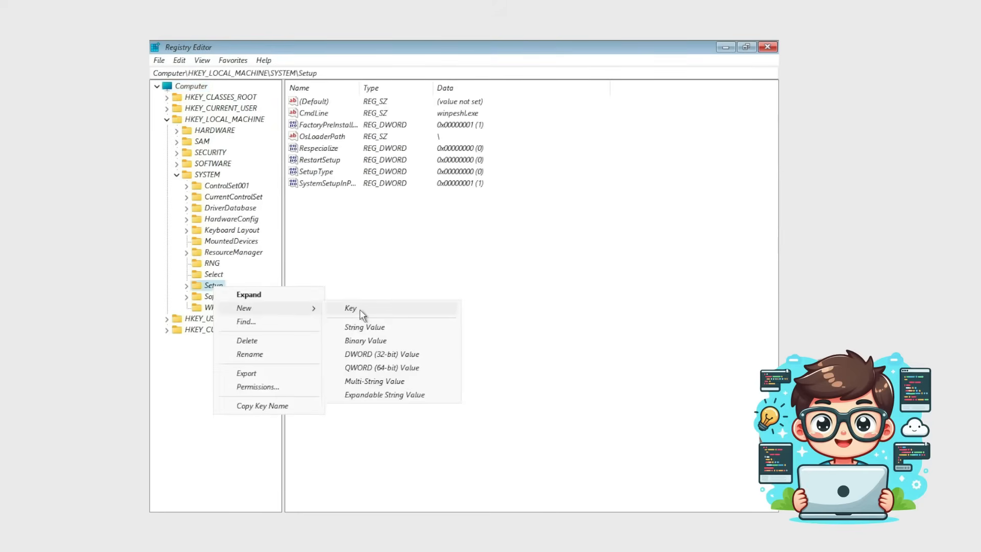
{"action": "left_click", "coordinate": [350, 307]}
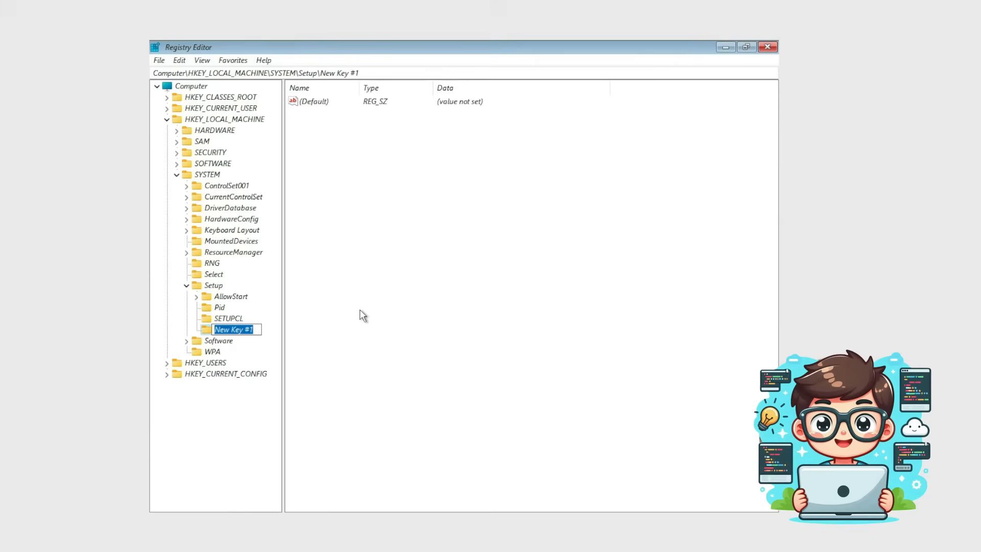
{"action": "mouse_move", "coordinate": [338, 249]}
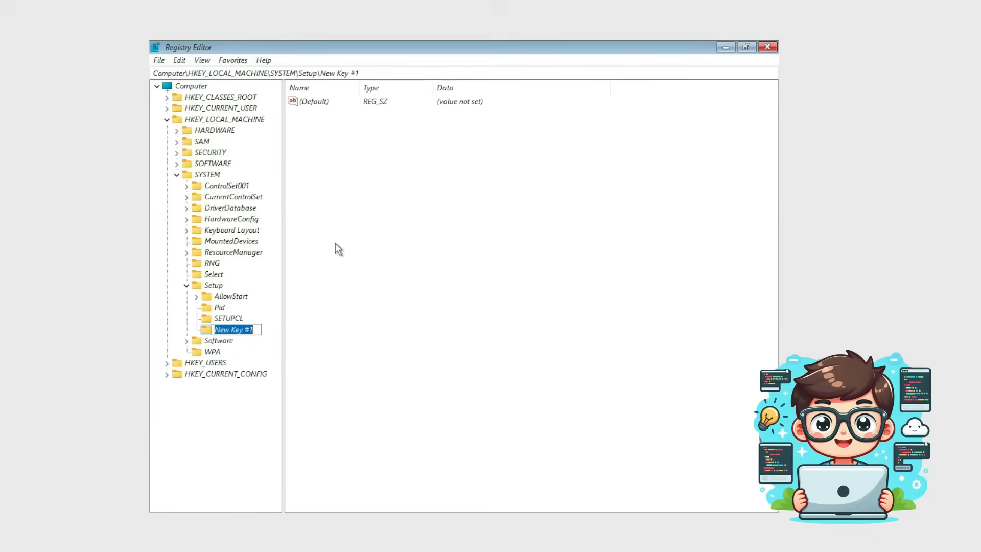
{"action": "type", "text": "LabC"}
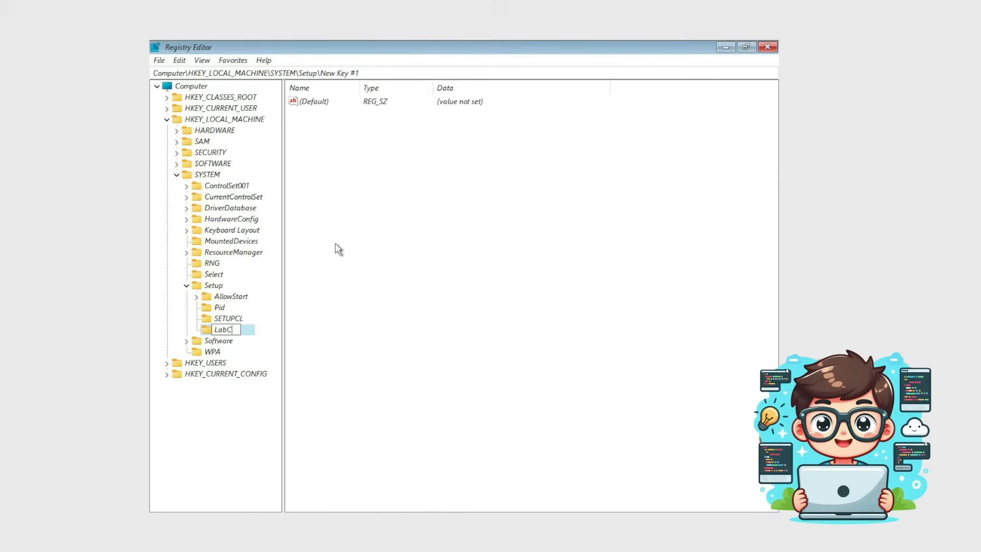
{"action": "type", "text": "onfig"}
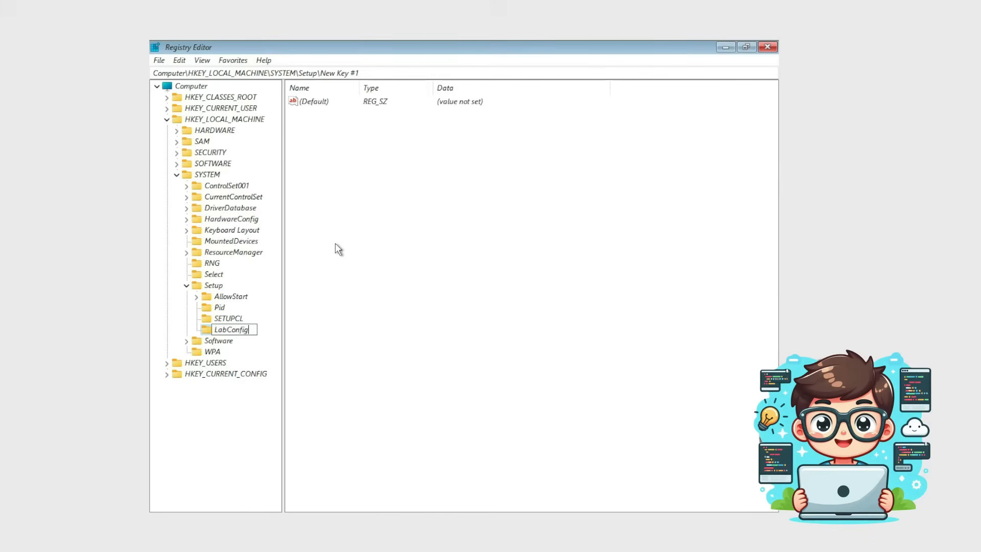
{"action": "key", "text": "Return"}
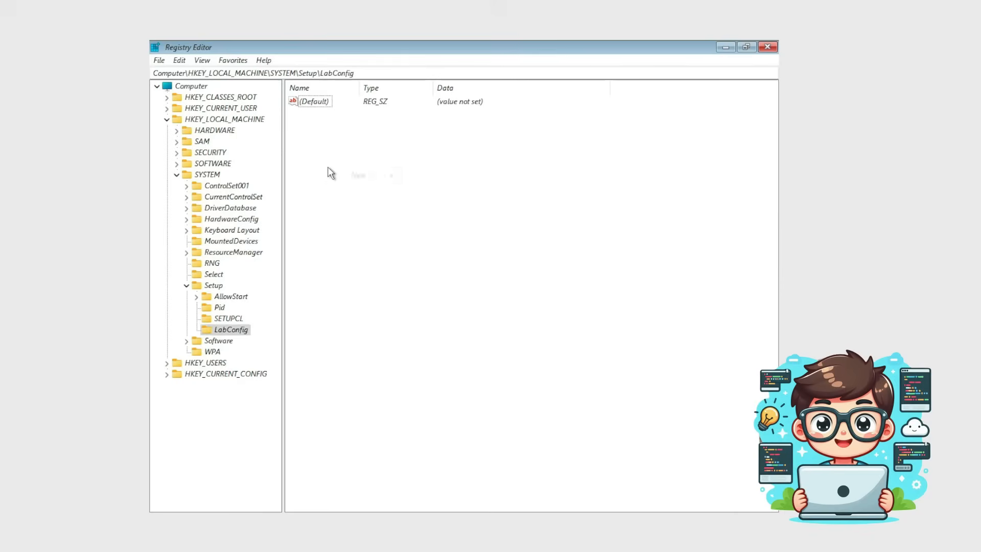
Create New Value #1, #2 and #3 as 32-bit DWORDs under LabConfig, each 0.
{"action": "left_click", "coordinate": [358, 175]}
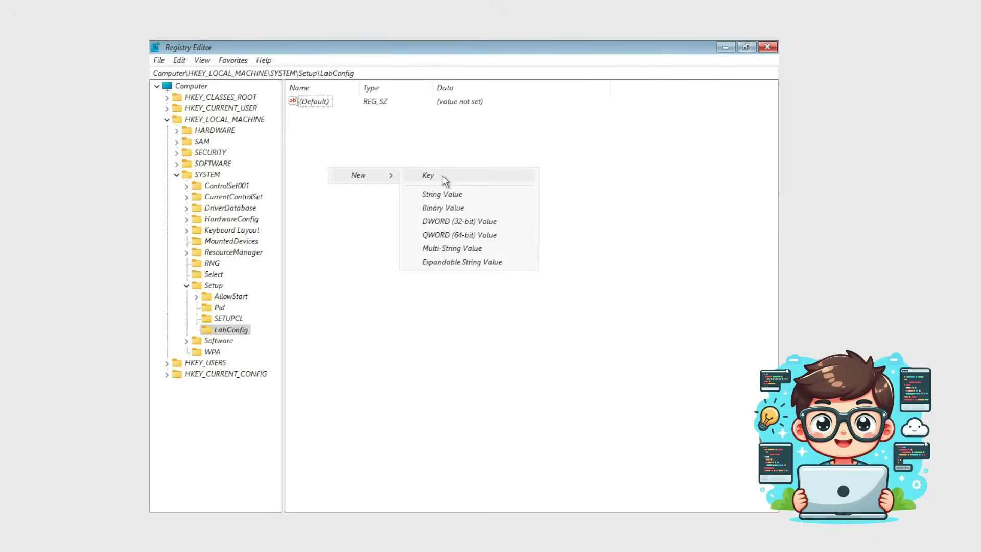
{"action": "mouse_move", "coordinate": [474, 225]}
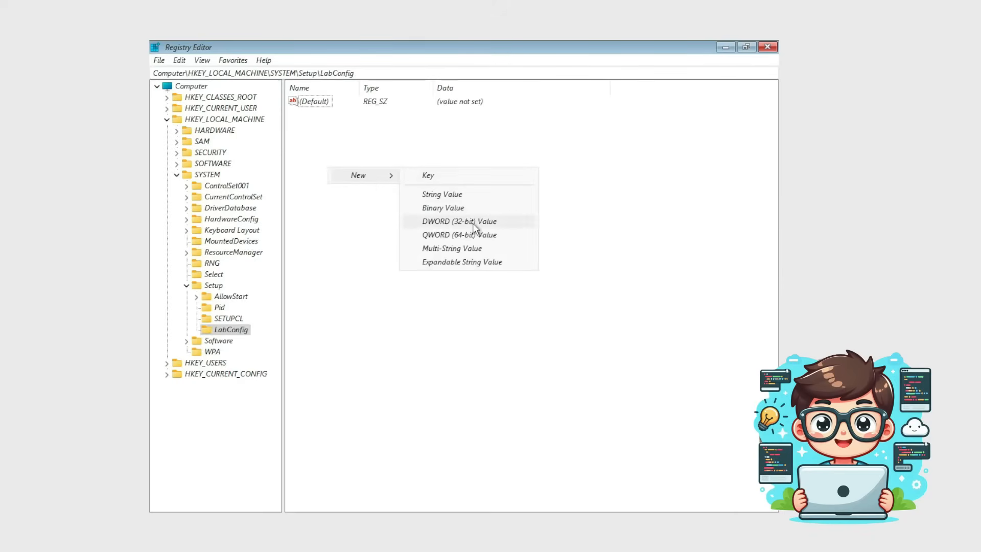
{"action": "left_click", "coordinate": [459, 221]}
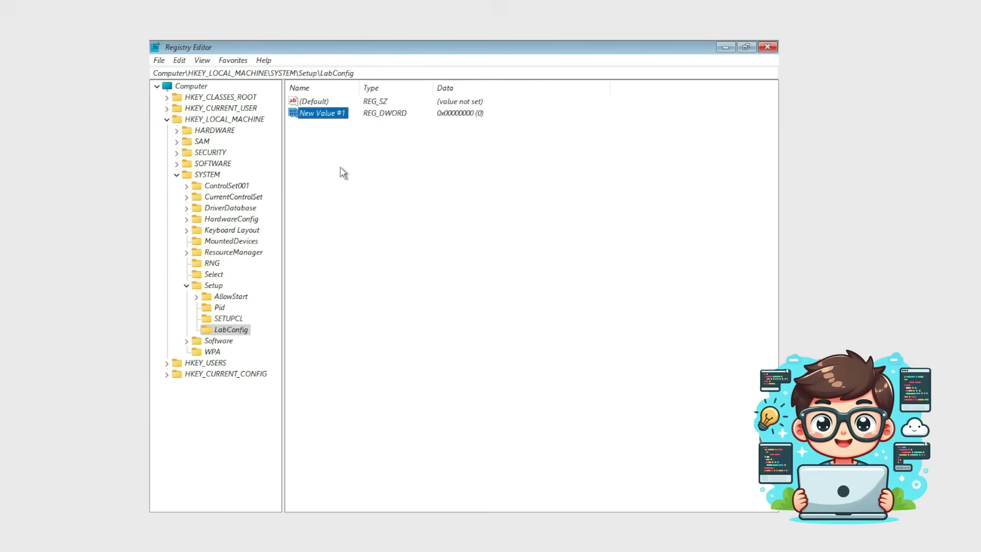
{"action": "right_click", "coordinate": [343, 171]}
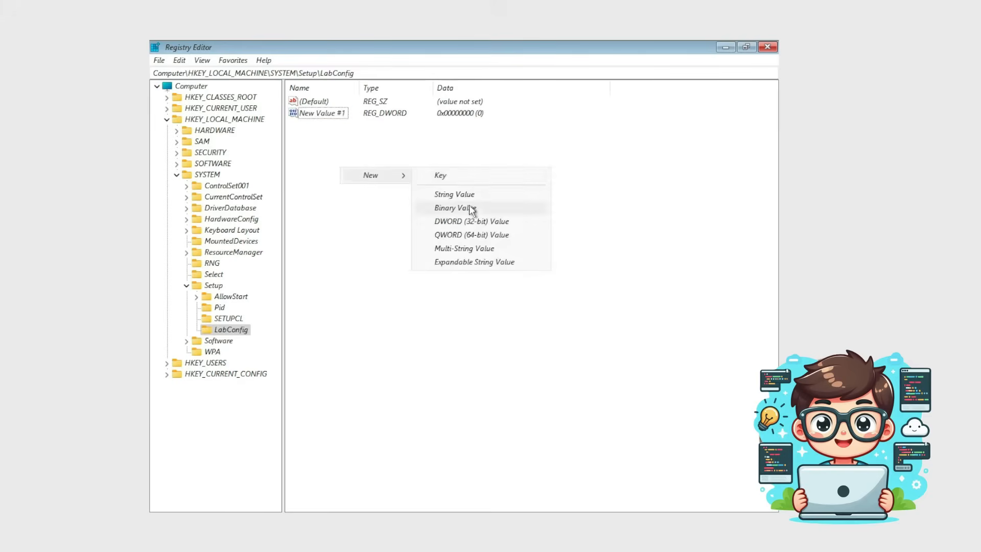
{"action": "left_click", "coordinate": [471, 221]}
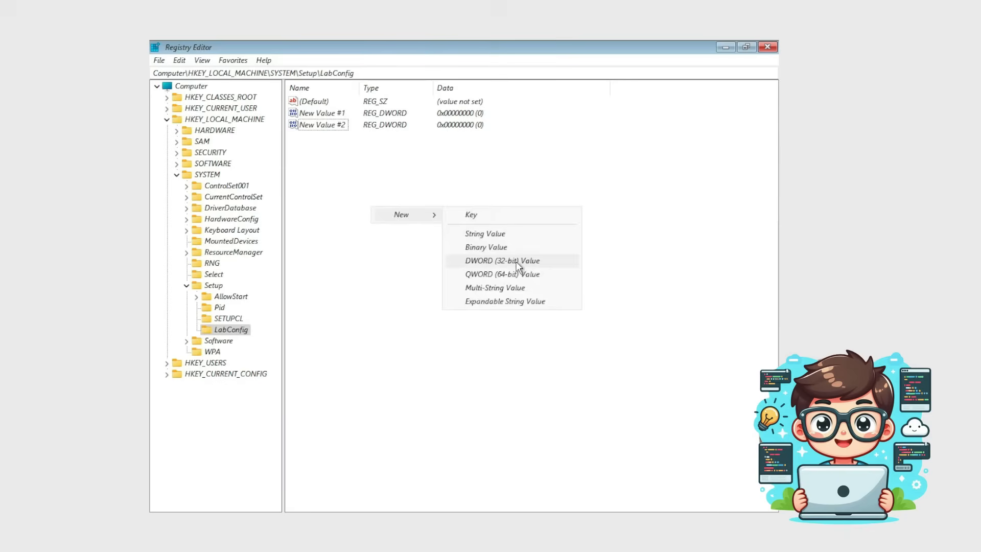
{"action": "left_click", "coordinate": [503, 261]}
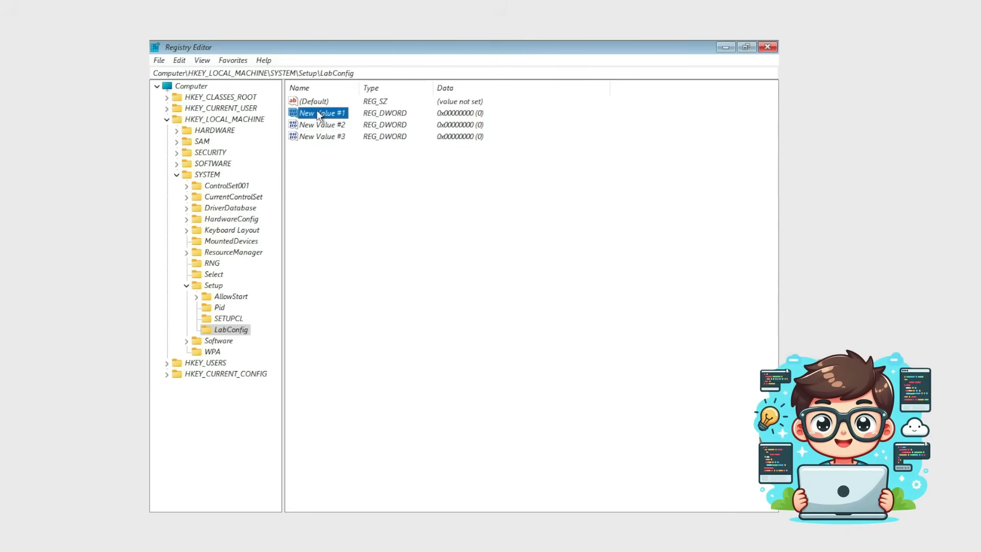
{"action": "right_click", "coordinate": [320, 112]}
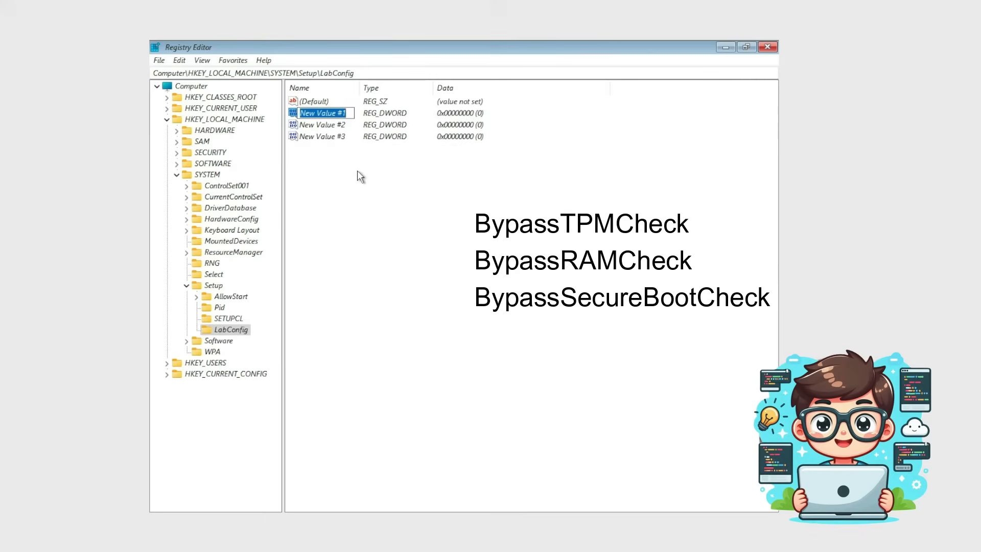
Name the values BypassTPMCheck, BypassRAMCheck and BypassSecureBootCheck.
{"action": "type", "text": "BypassTPMCh"}
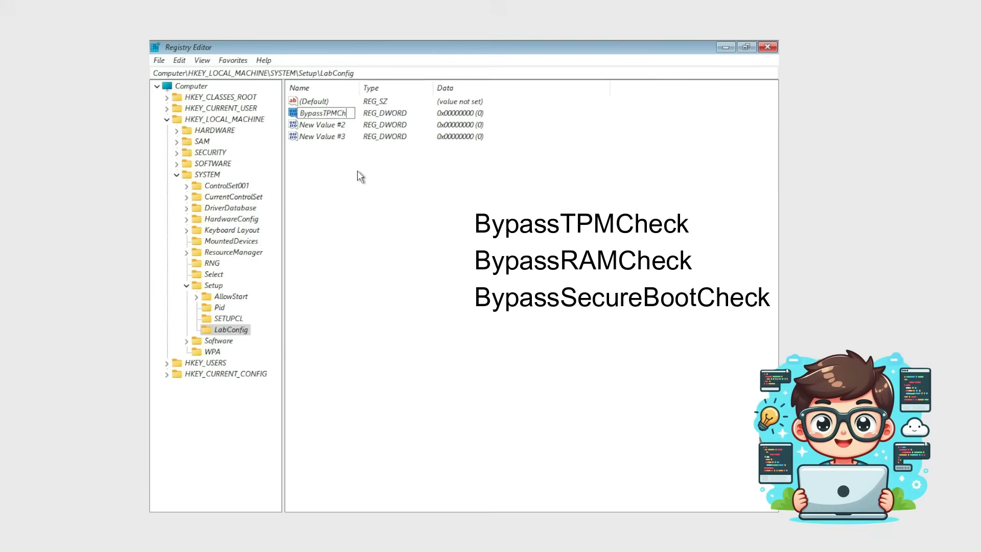
{"action": "right_click", "coordinate": [322, 124]}
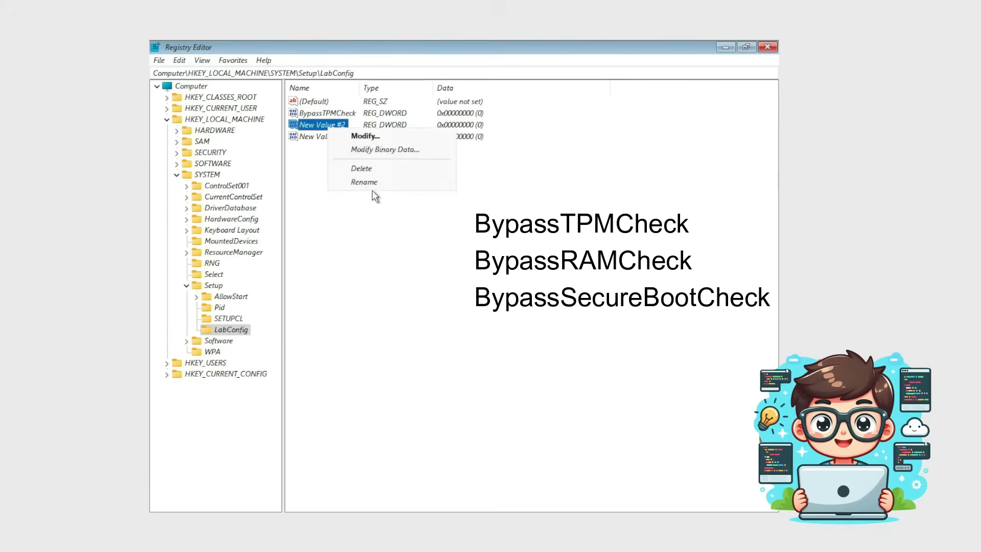
{"action": "left_click", "coordinate": [363, 181]}
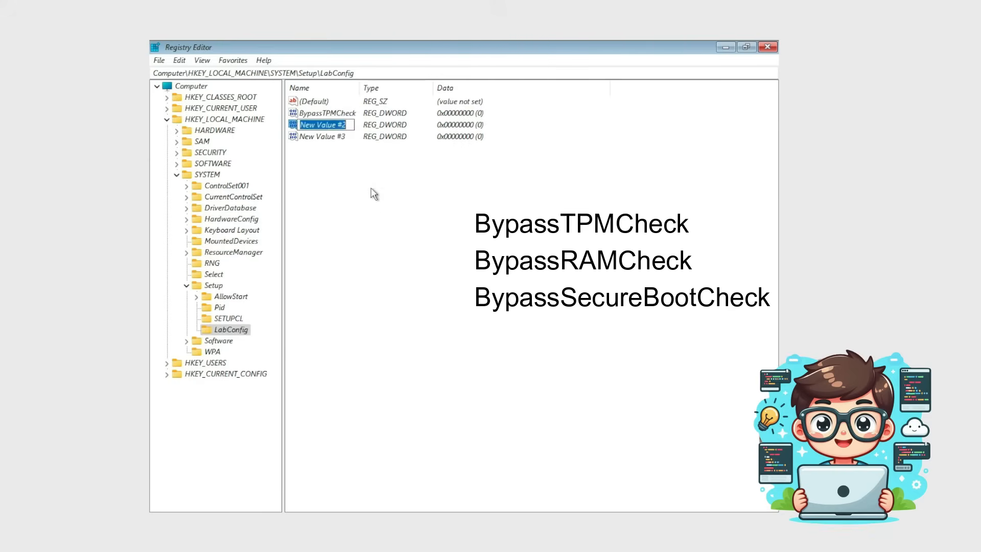
{"action": "type", "text": "BypassRAMCheck"}
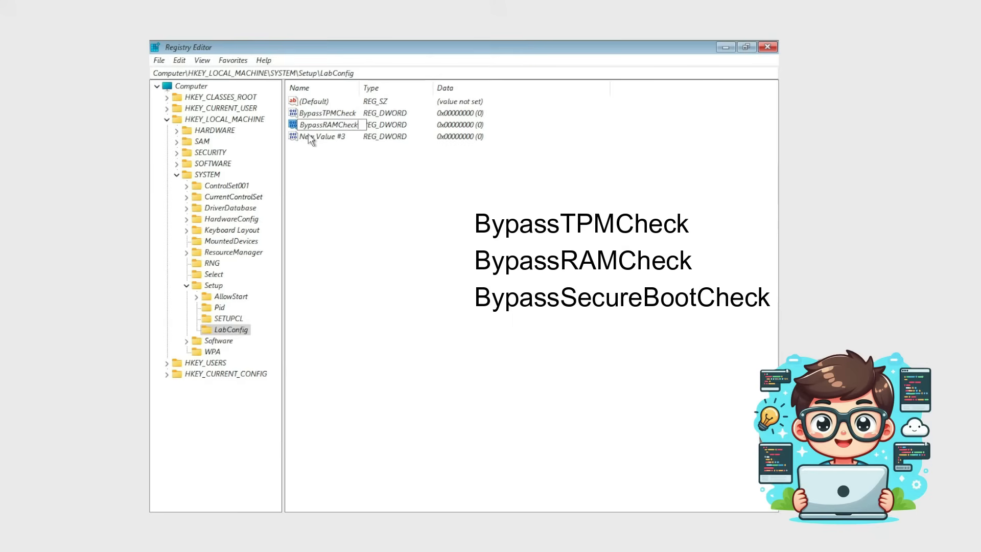
{"action": "right_click", "coordinate": [320, 136]}
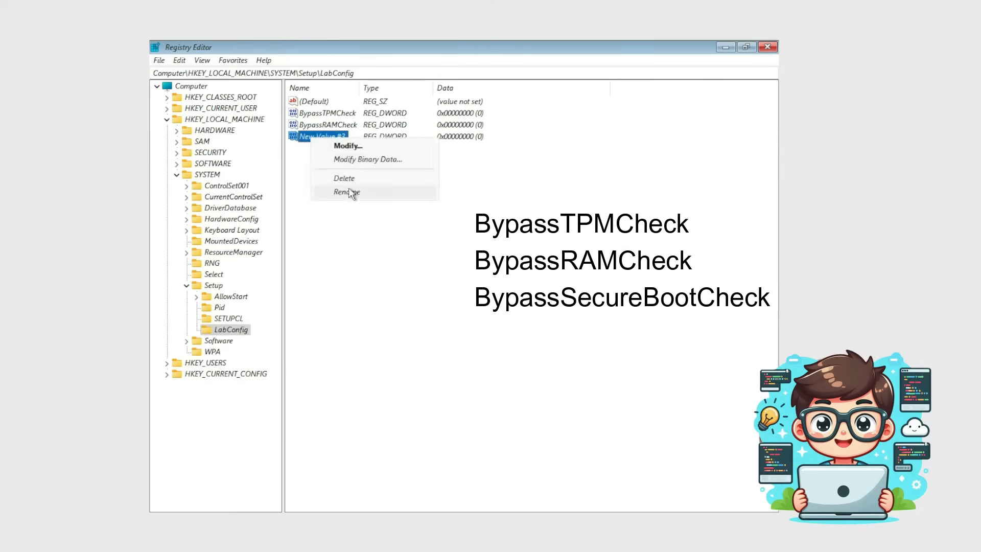
{"action": "left_click", "coordinate": [346, 191]}
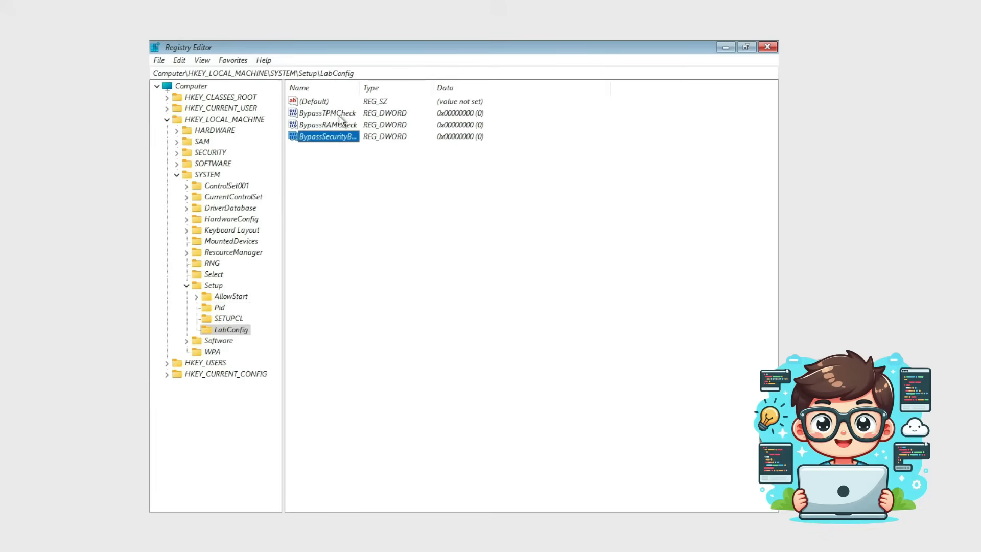
Set BypassTPMCheck and BypassRAMCheck value data to 1.
{"action": "right_click", "coordinate": [326, 113]}
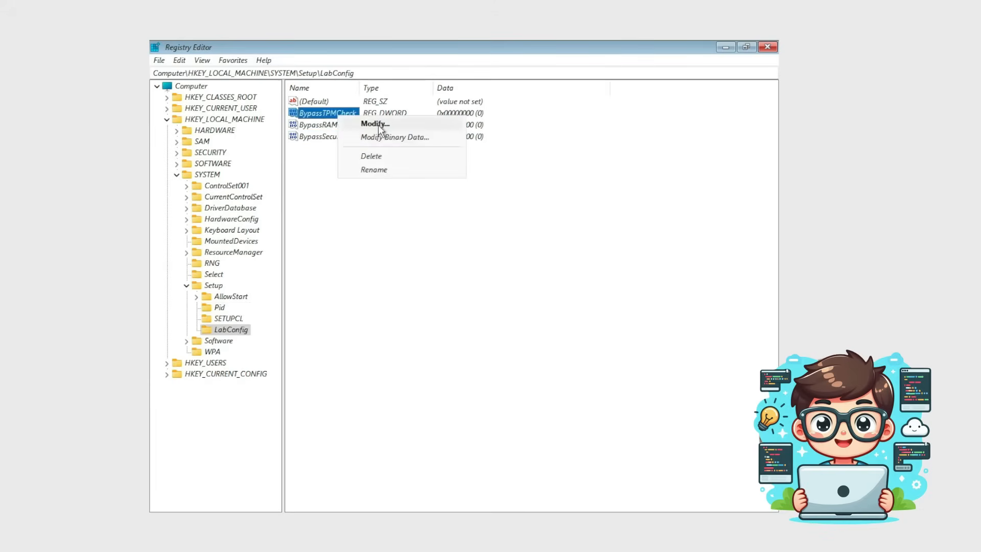
{"action": "left_click", "coordinate": [375, 124]}
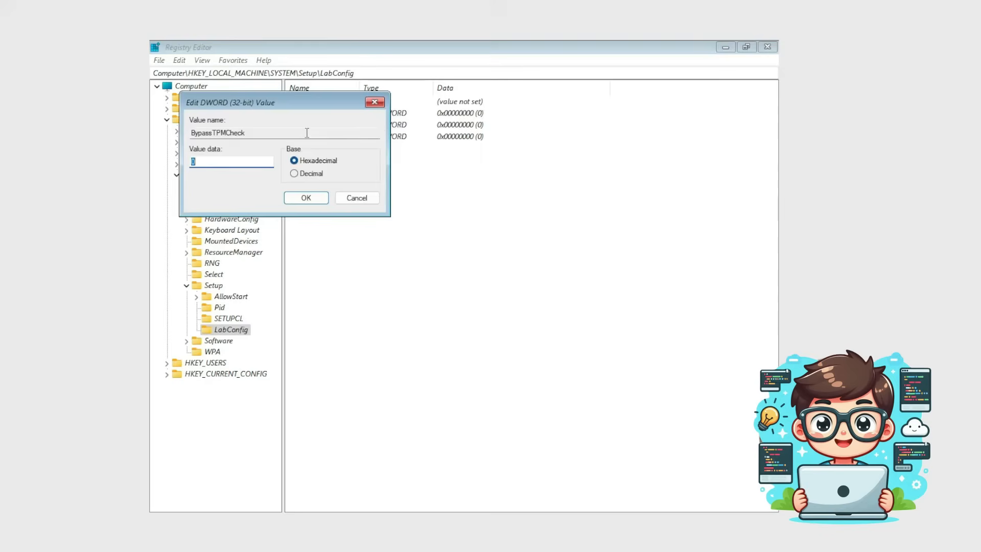
{"action": "type", "text": "1"}
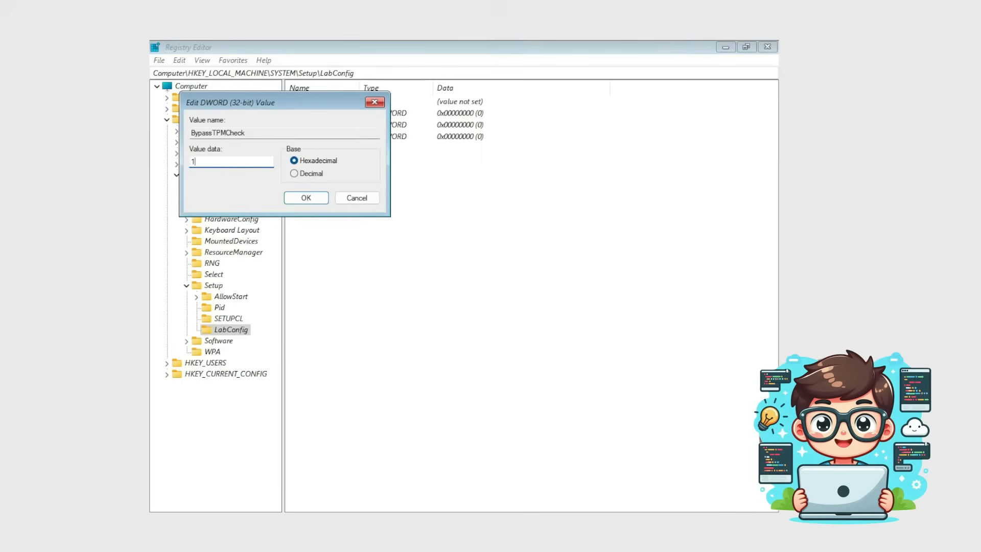
{"action": "left_click", "coordinate": [305, 197]}
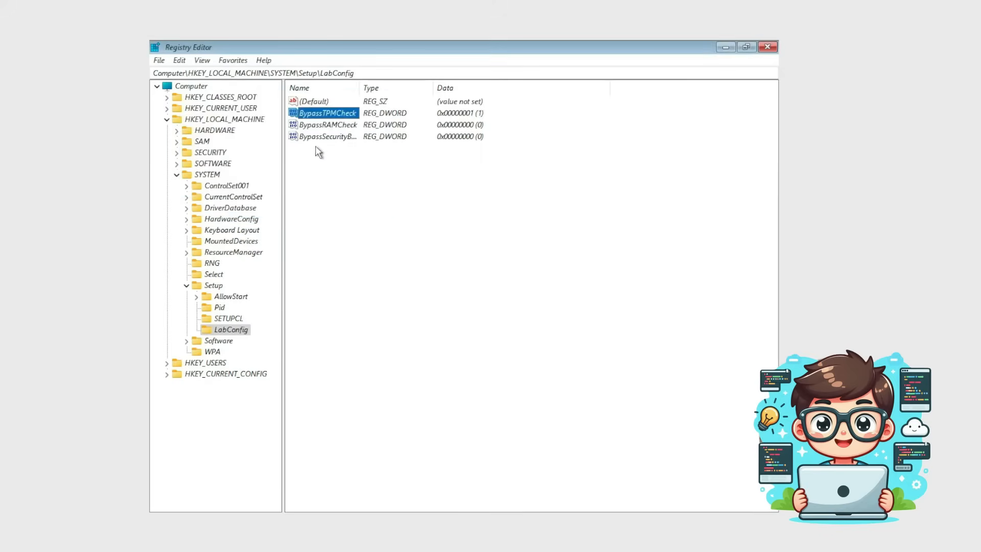
{"action": "right_click", "coordinate": [326, 124]}
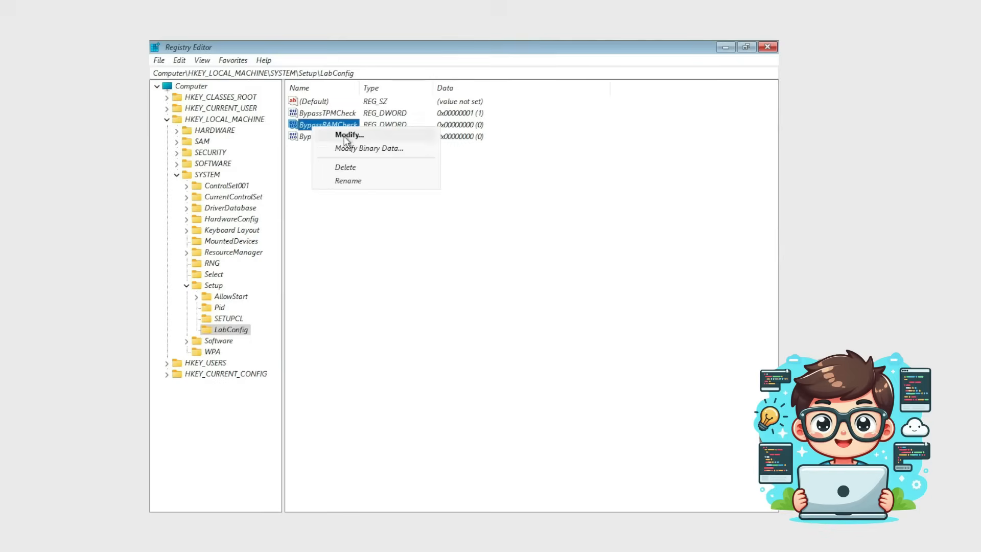
{"action": "left_click", "coordinate": [348, 135]}
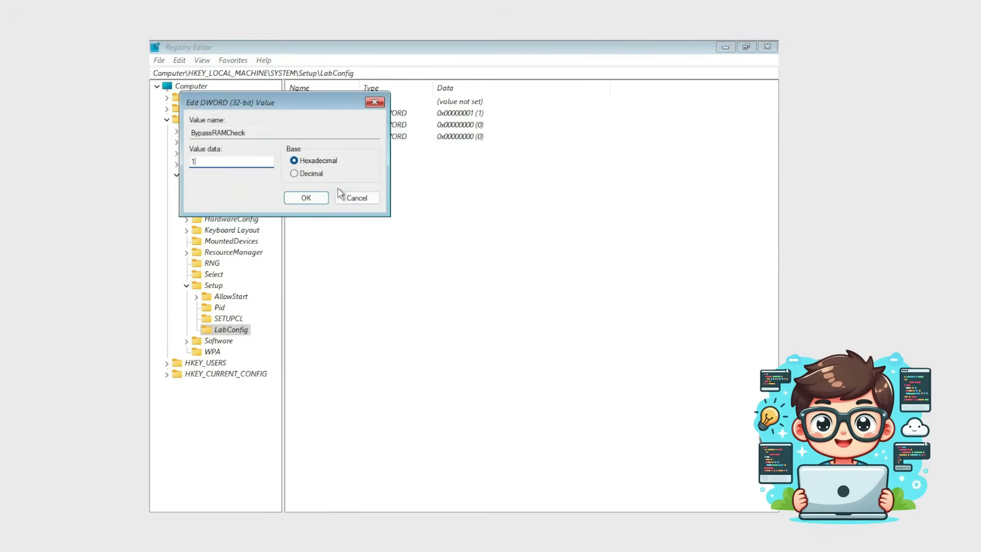
{"action": "left_click", "coordinate": [305, 197]}
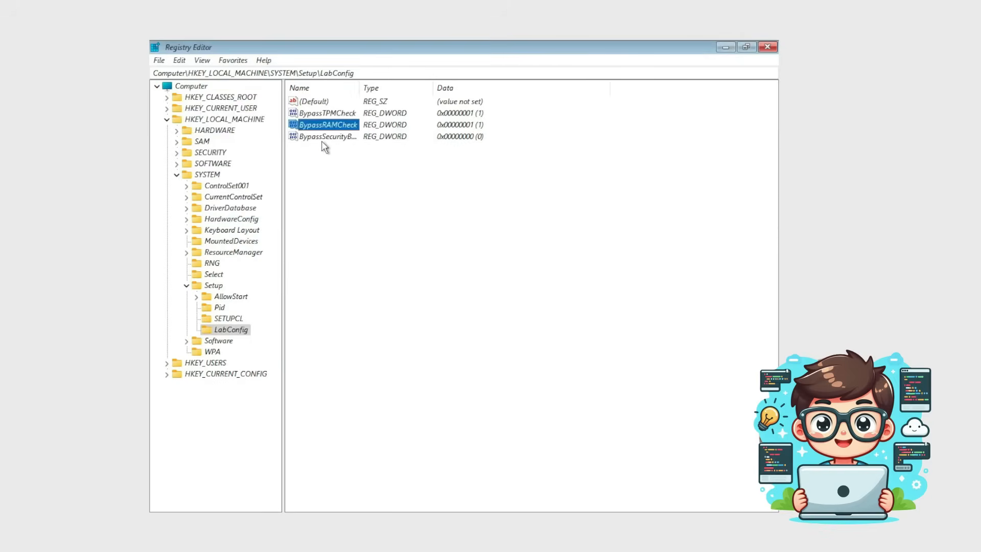
Set the secure boot bypass value to 1 and close Registry Editor.
{"action": "double_click", "coordinate": [327, 135]}
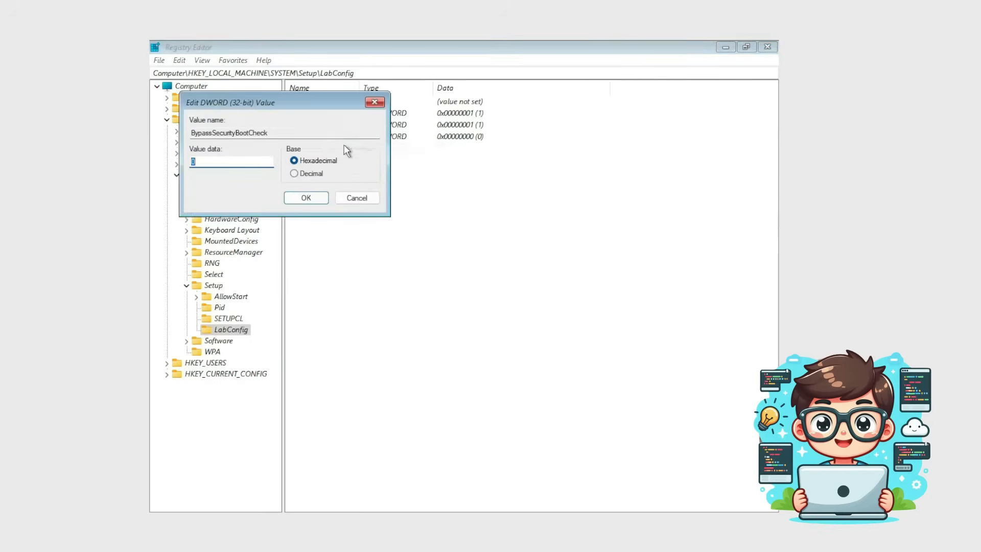
{"action": "left_click", "coordinate": [305, 198]}
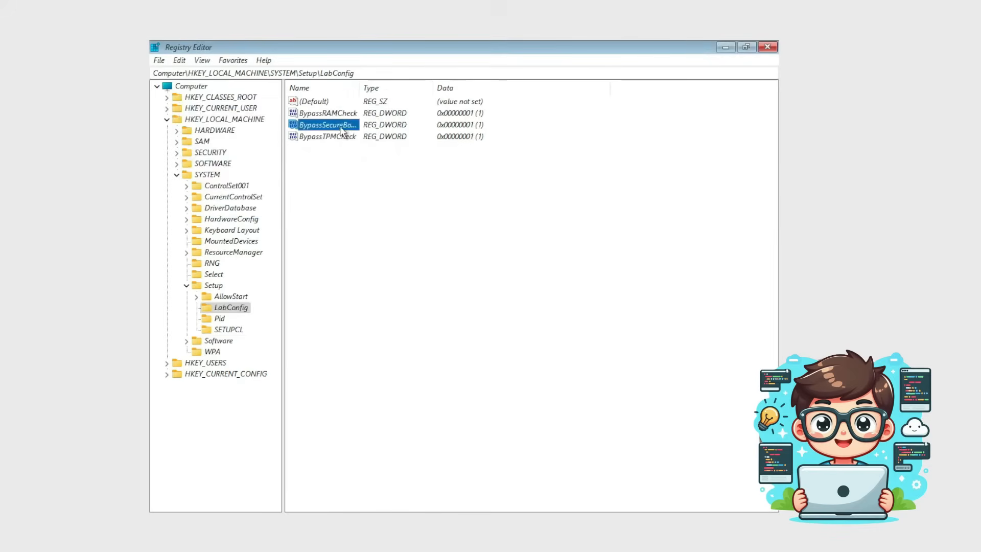
{"action": "left_click", "coordinate": [767, 46]}
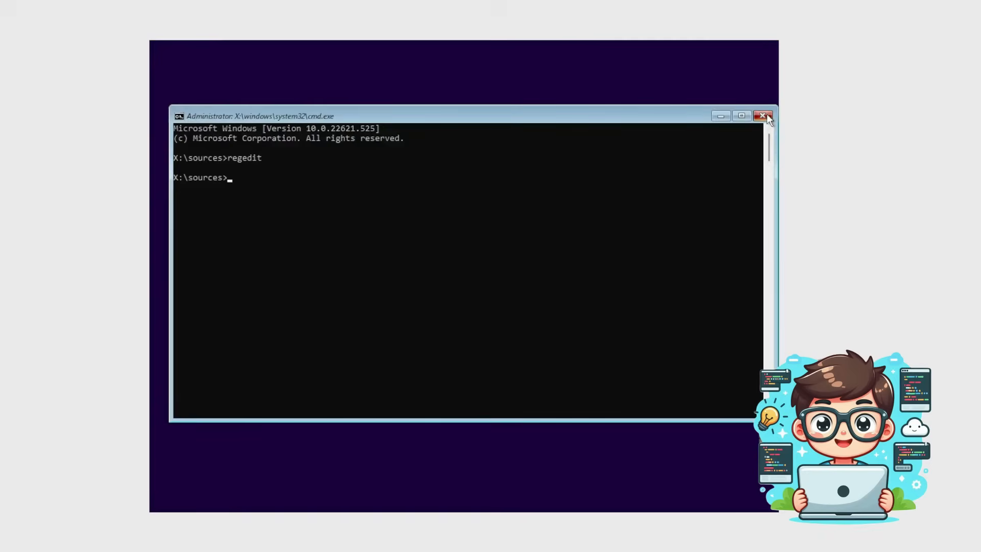
Close cmd.exe and enter the product key on the Activate Windows page.
{"action": "left_click", "coordinate": [764, 115]}
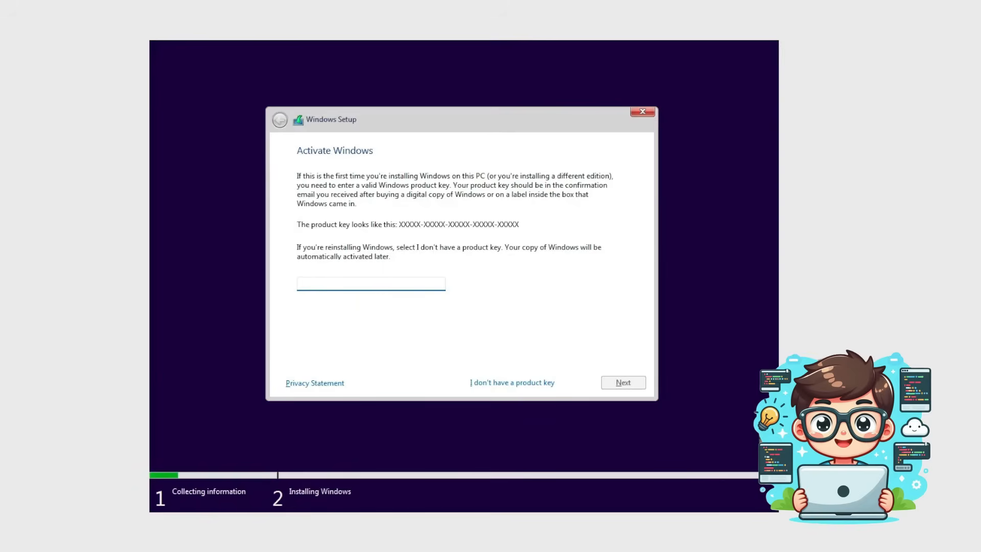
{"action": "mouse_move", "coordinate": [592, 484]}
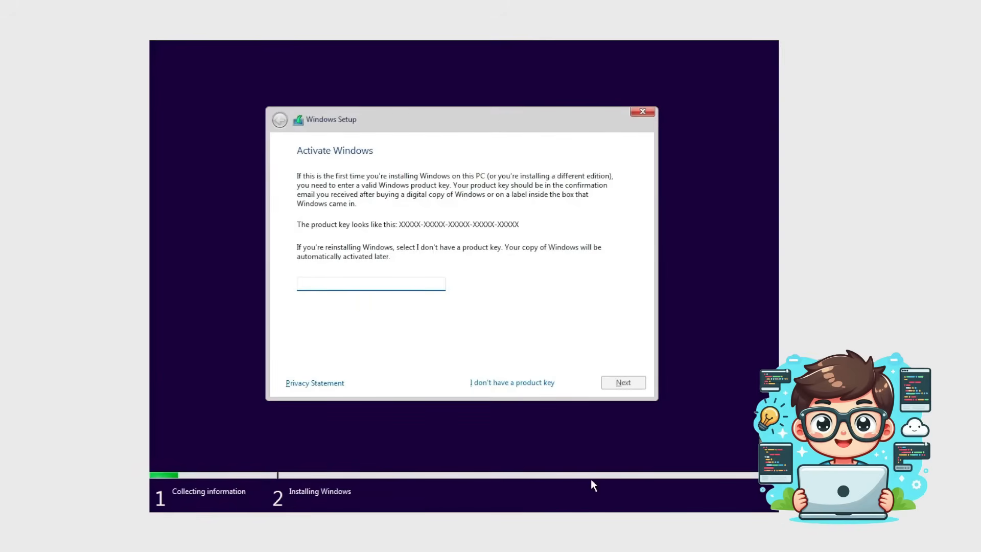
{"action": "left_click", "coordinate": [370, 282]}
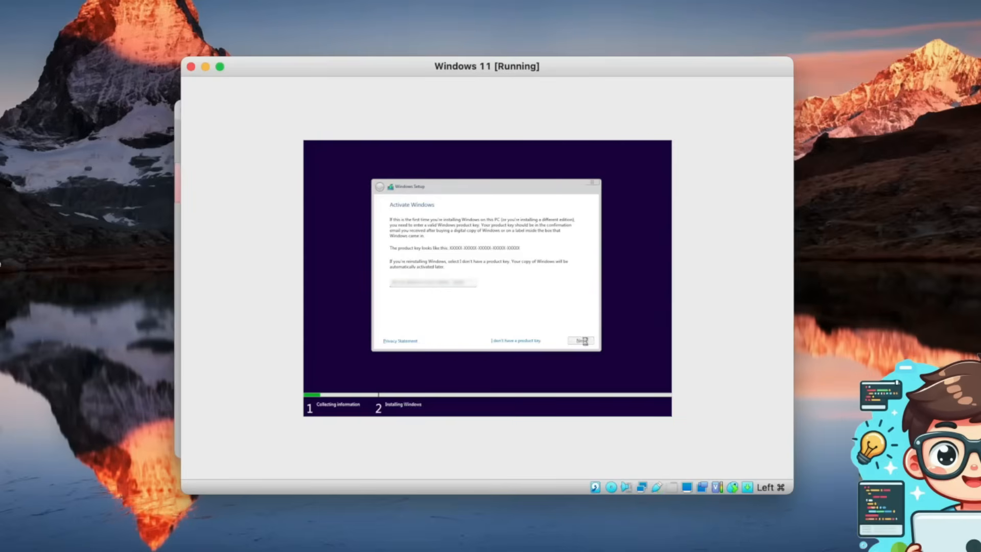
Accept the license terms and run a Custom install of Windows onto Drive 0 Unallocated Space.
{"action": "left_click", "coordinate": [515, 340]}
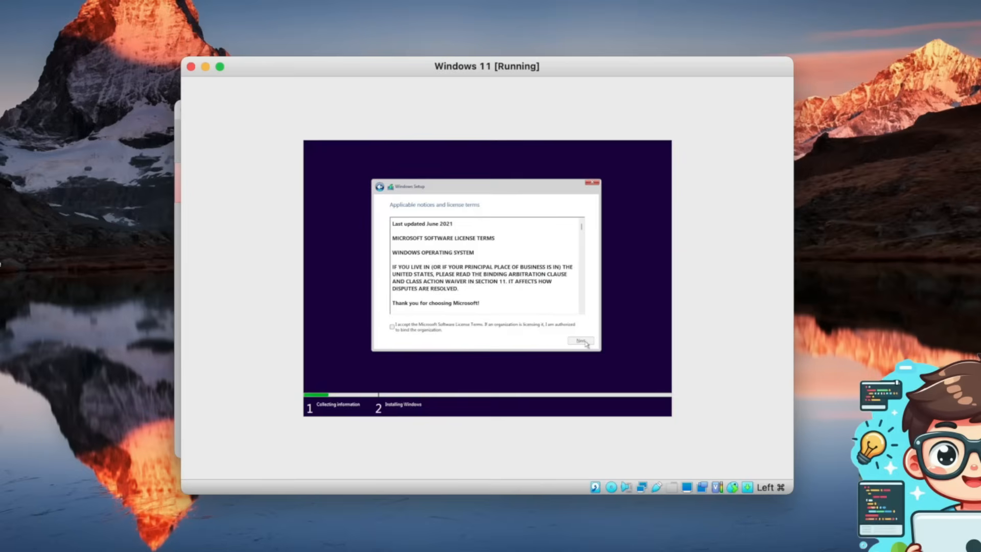
{"action": "mouse_move", "coordinate": [392, 328]}
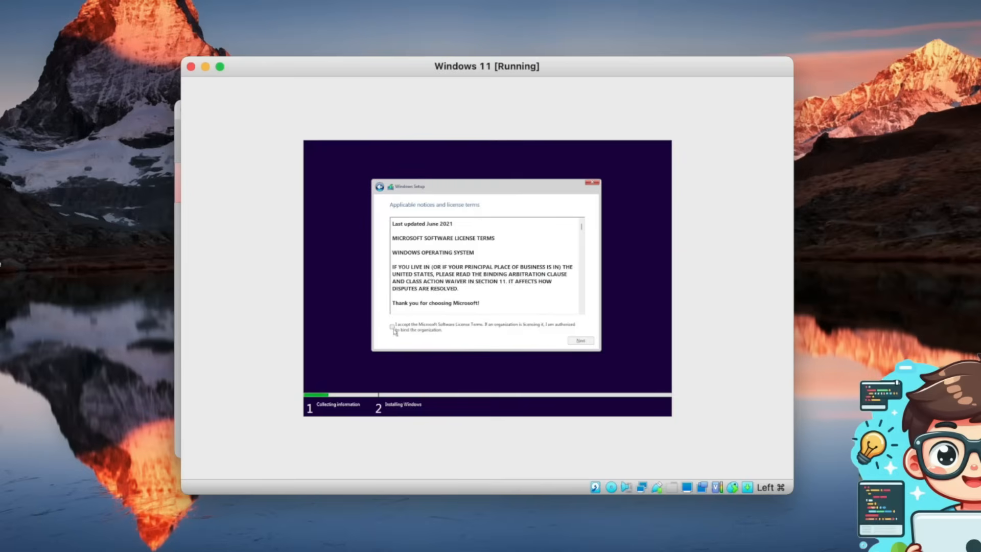
{"action": "left_click", "coordinate": [392, 327]}
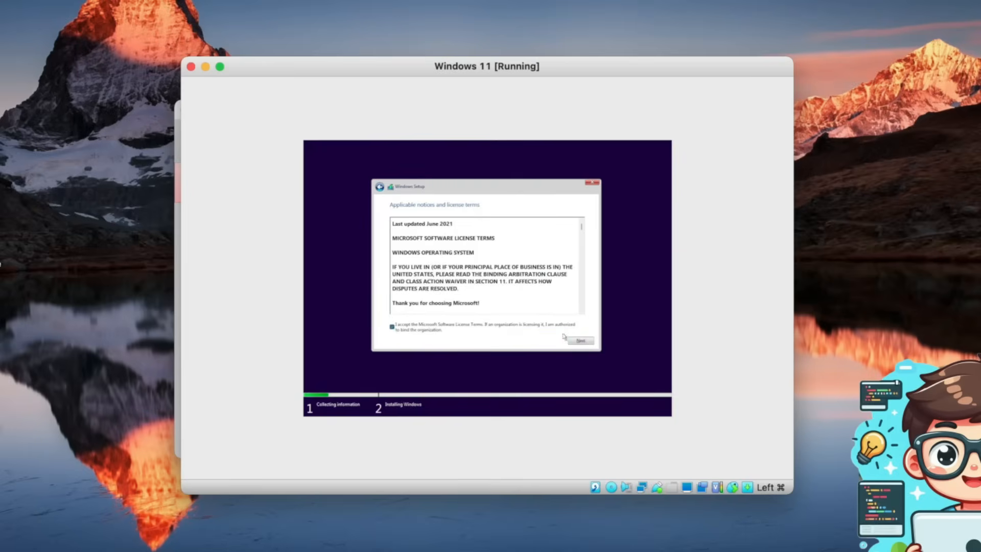
{"action": "left_click", "coordinate": [580, 340]}
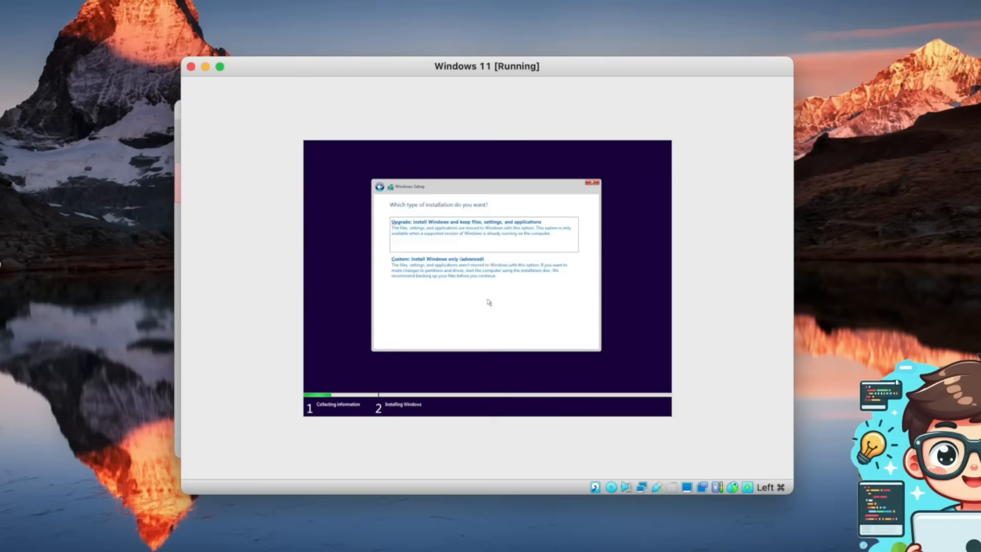
{"action": "left_click", "coordinate": [438, 258]}
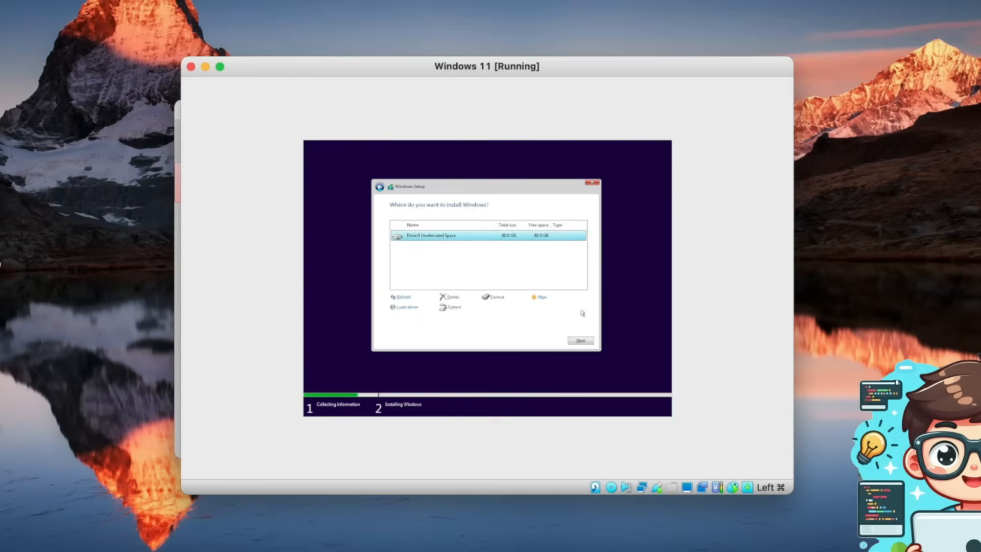
{"action": "left_click", "coordinate": [580, 340]}
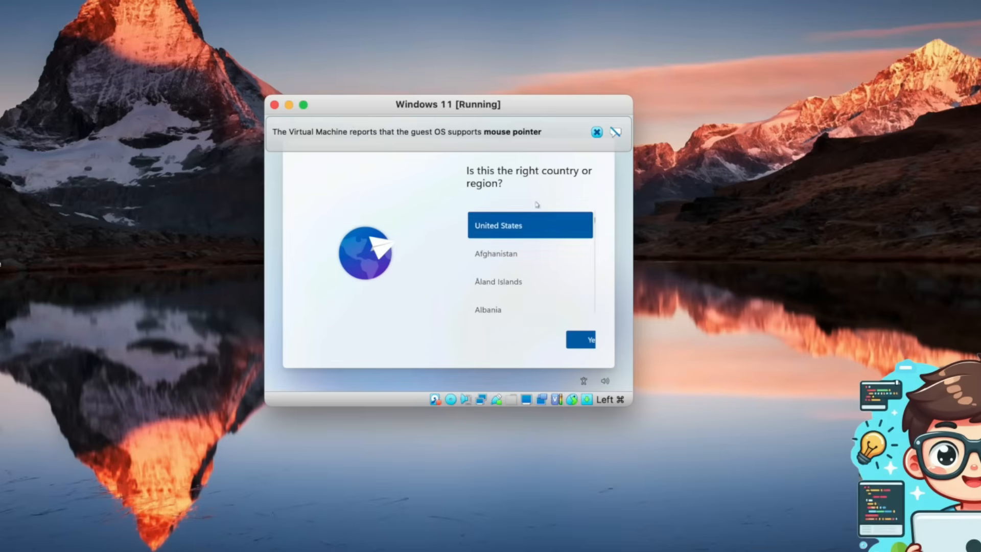
Confirm United States region, US keyboard layout and the privacy settings to reach the desktop.
{"action": "left_click", "coordinate": [580, 339]}
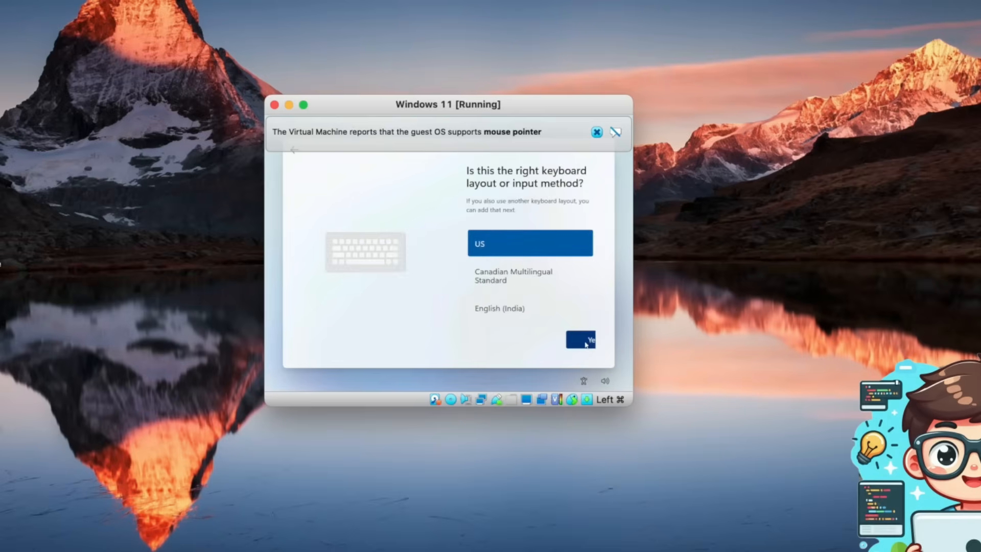
{"action": "left_click", "coordinate": [581, 339]}
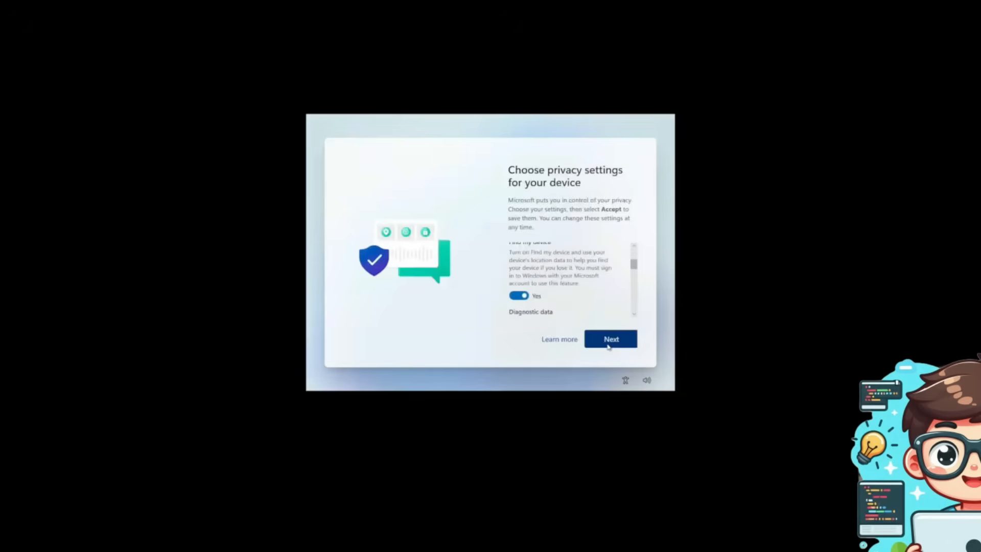
{"action": "left_click", "coordinate": [611, 338]}
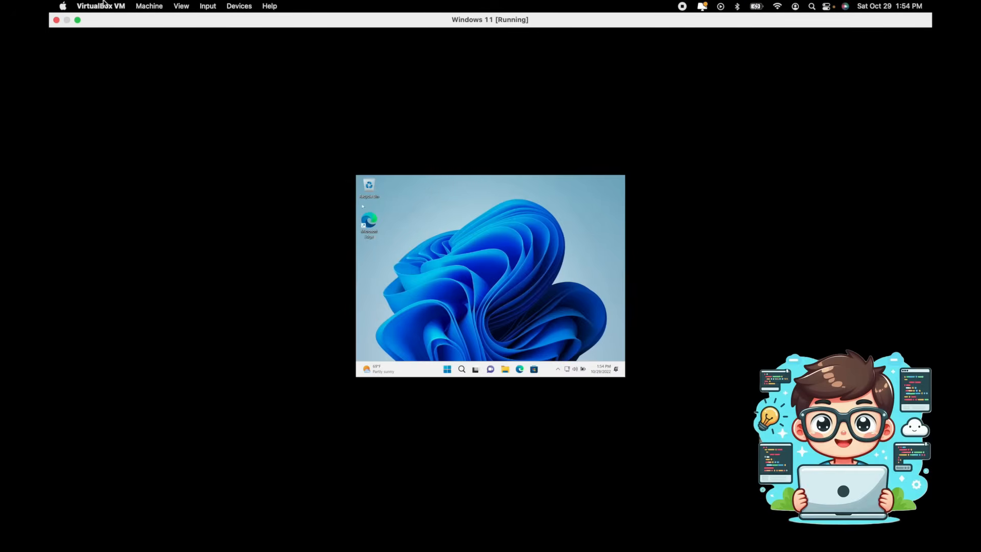
Insert the Guest Additions CD image from the VM's Devices menu.
{"action": "left_click", "coordinate": [239, 6]}
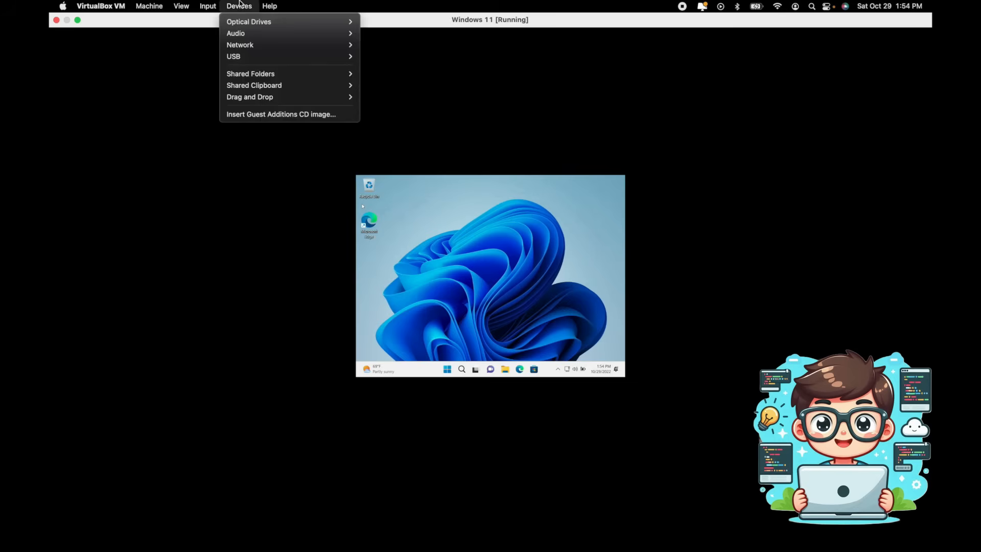
{"action": "mouse_move", "coordinate": [248, 21]}
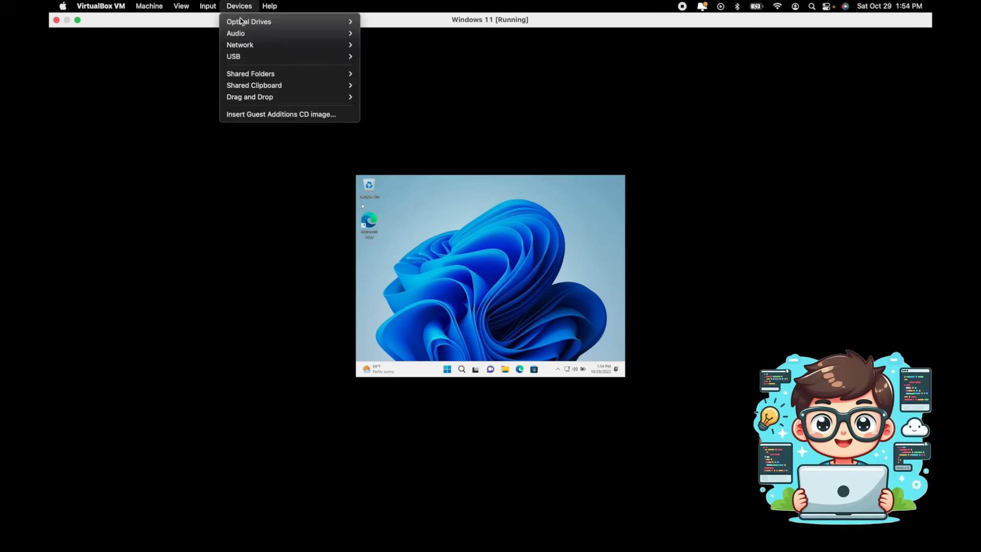
{"action": "mouse_move", "coordinate": [294, 116]}
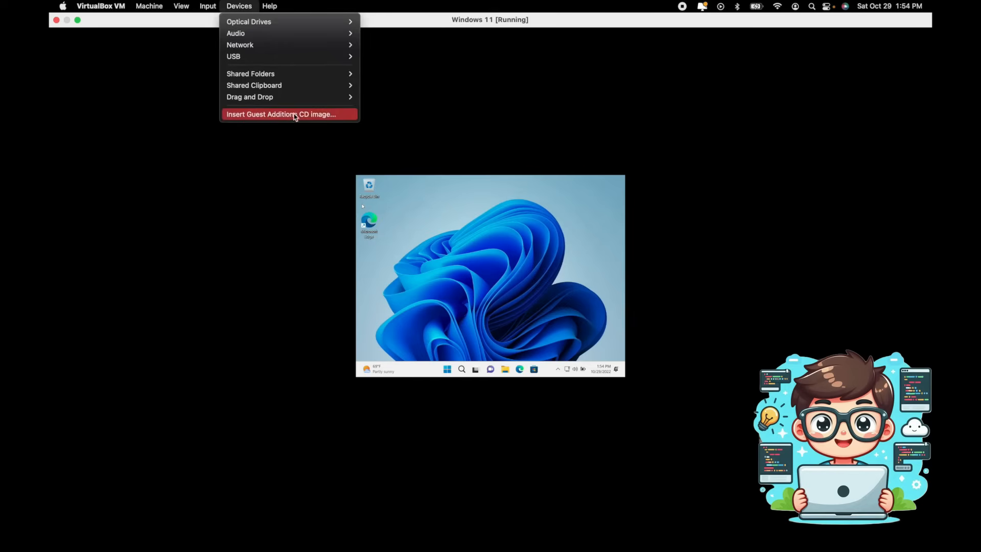
{"action": "left_click", "coordinate": [280, 115]}
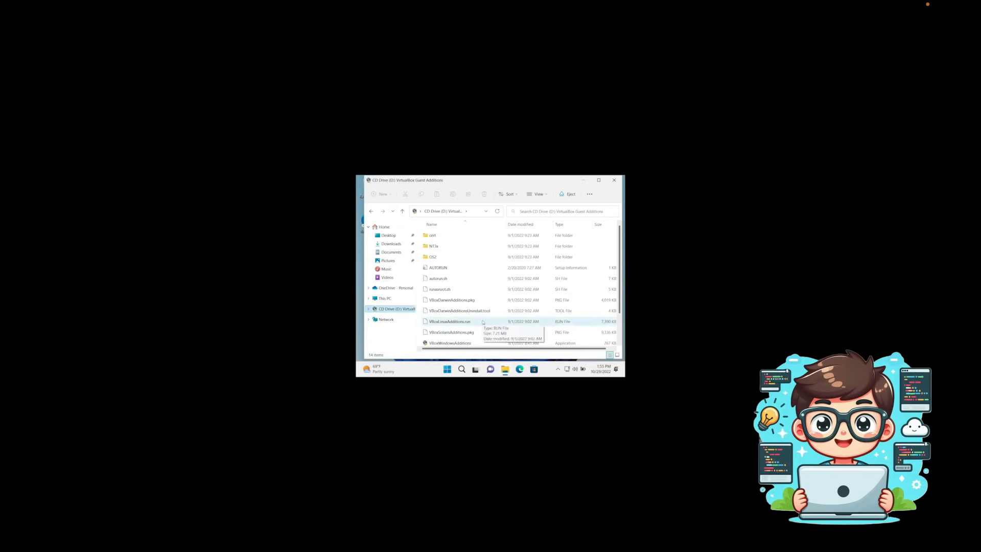
Run VBoxWindowsAdditions.exe from CD Drive (D:) with default location and components.
{"action": "scroll", "scroll_direction": "down", "scroll_amount": 3}
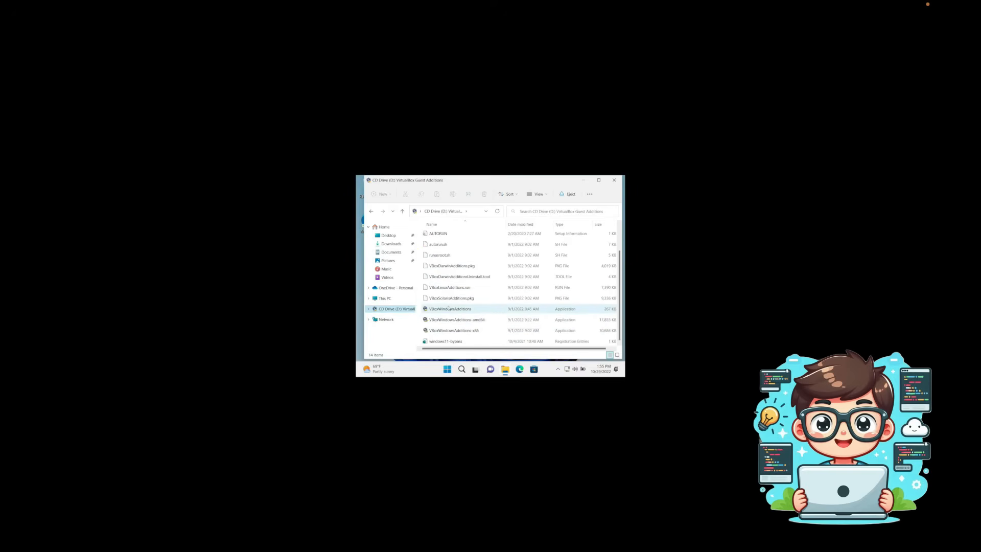
{"action": "left_click", "coordinate": [449, 309]}
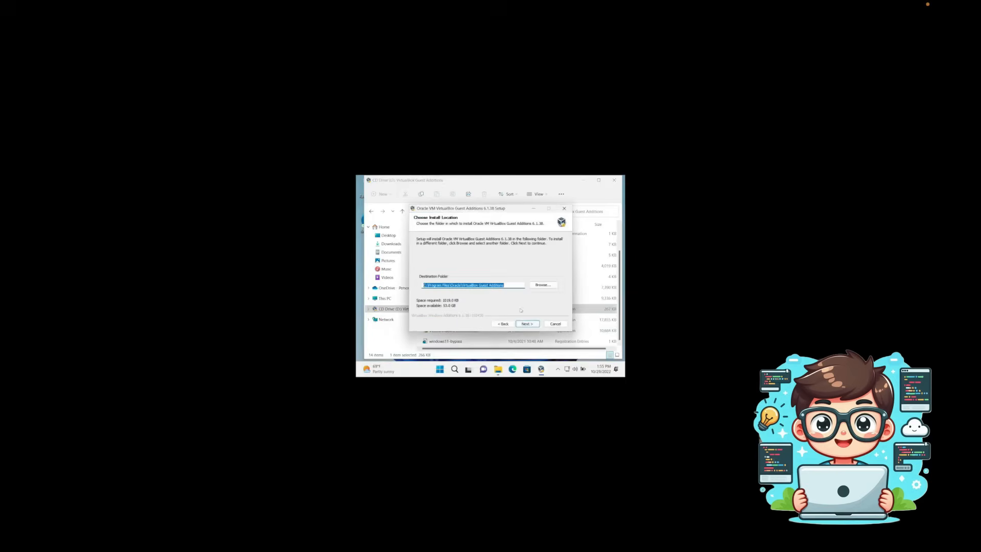
{"action": "left_click", "coordinate": [526, 324]}
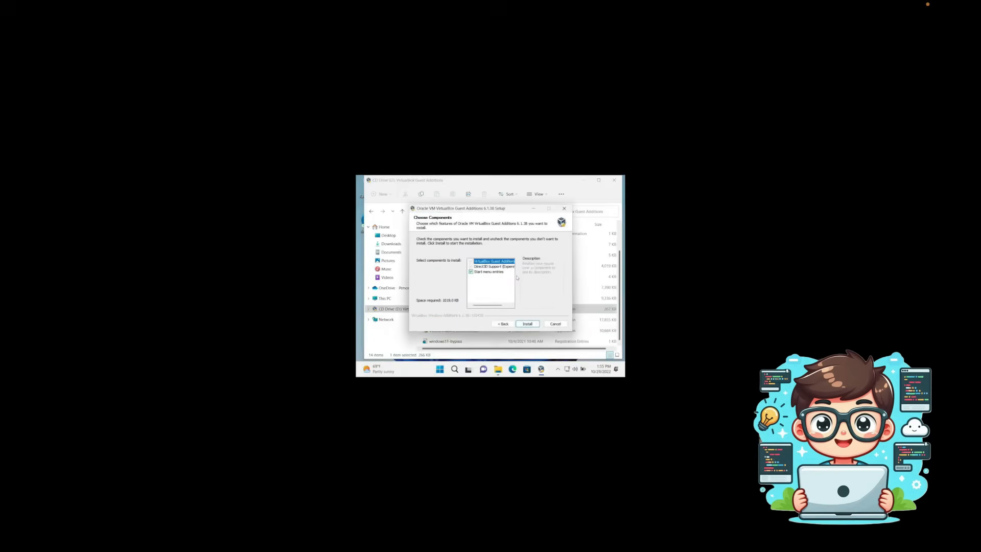
{"action": "left_click", "coordinate": [527, 324]}
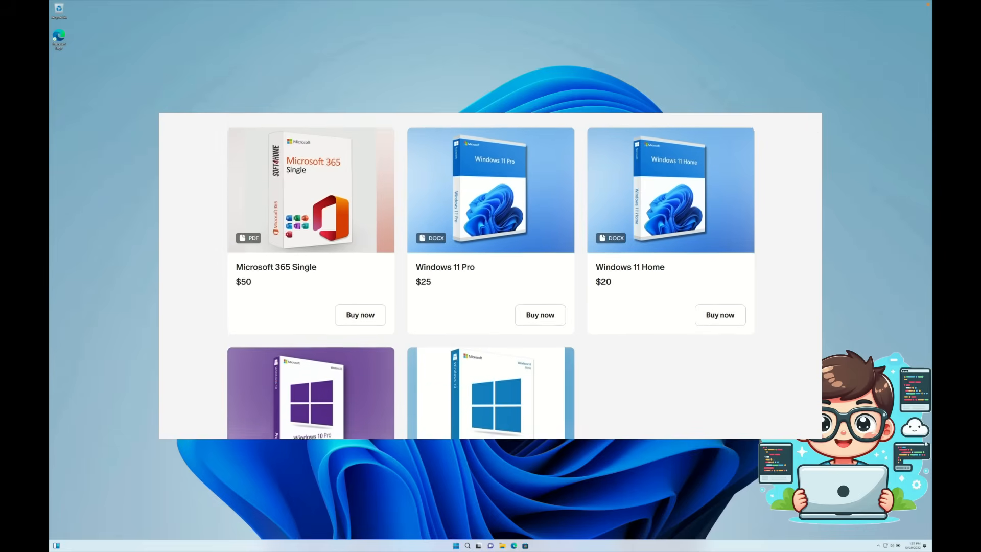
{"action": "scroll", "scroll_direction": "down", "scroll_amount": 3}
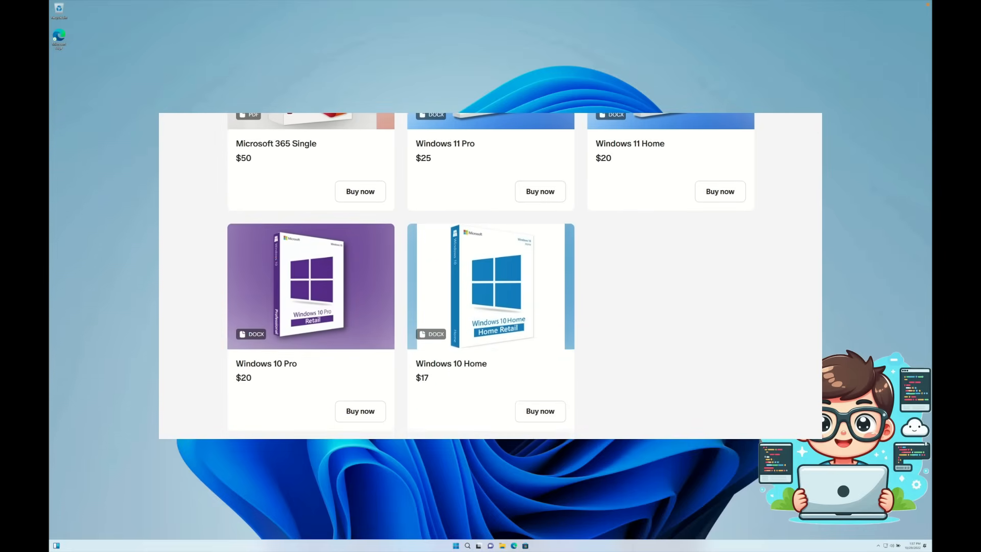